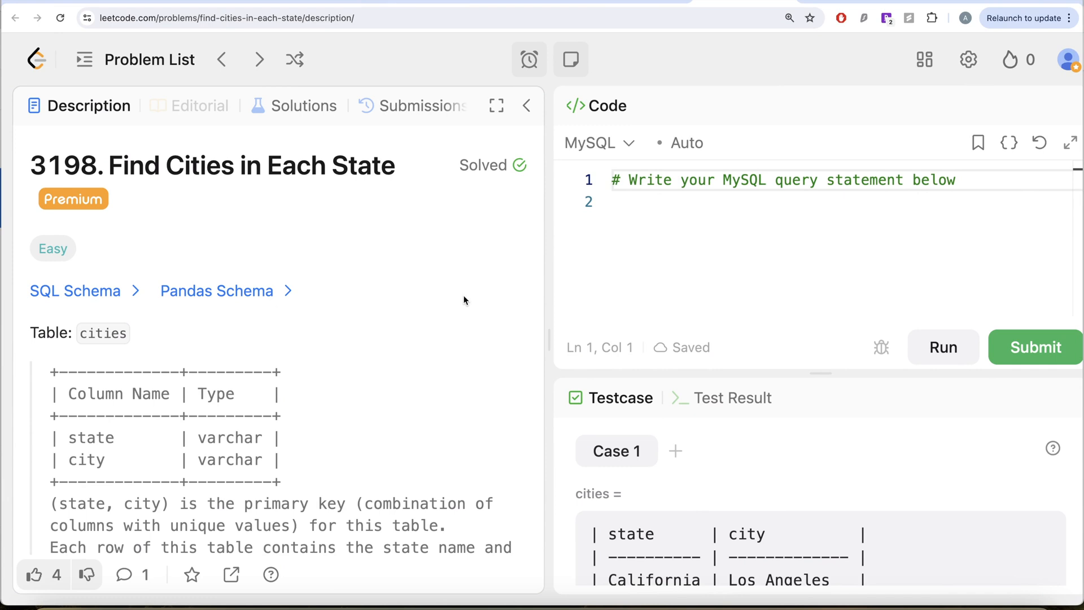
{"action": "mouse_move", "coordinate": [376, 227]}
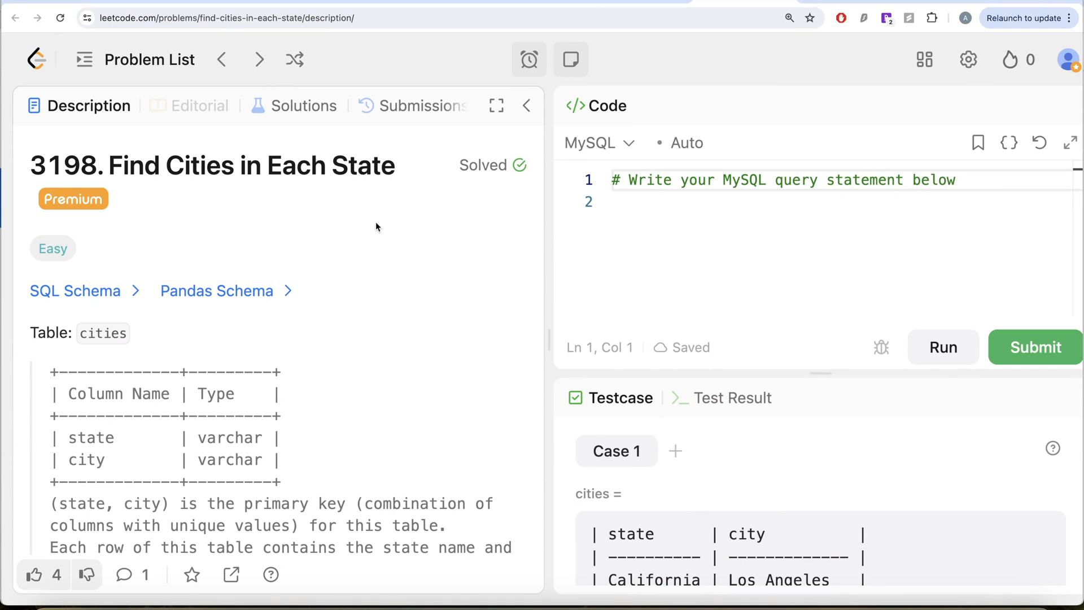
{"action": "mouse_move", "coordinate": [199, 178]}
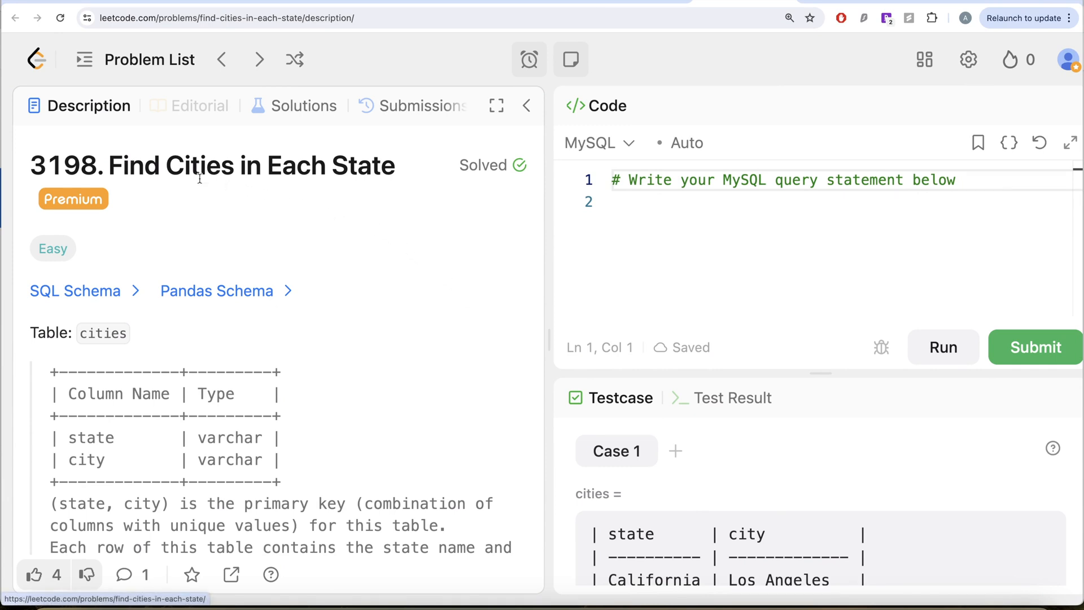
{"action": "mouse_move", "coordinate": [31, 237]}
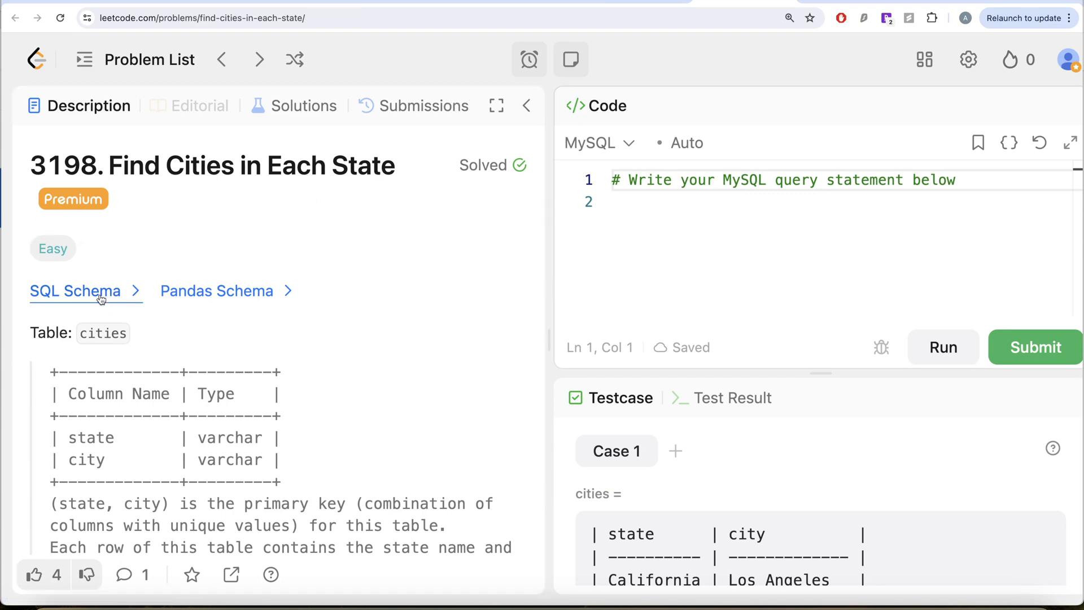
- Inspect the cities table setup data, close the schema views, and scroll the problem description
{"action": "left_click", "coordinate": [215, 290]}
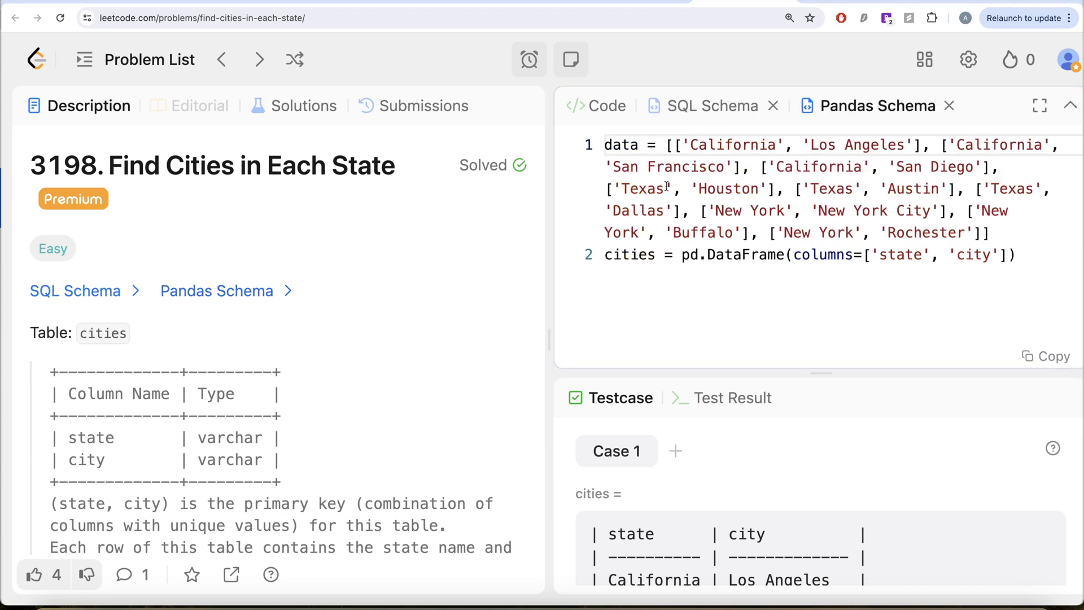
{"action": "left_click", "coordinate": [773, 105]}
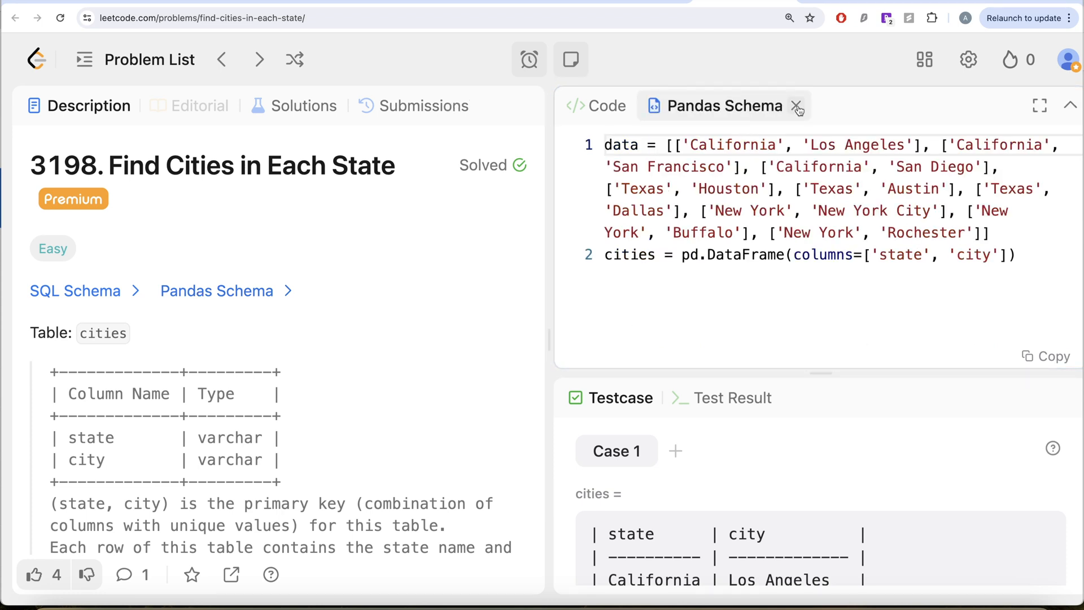
{"action": "left_click", "coordinate": [797, 106]}
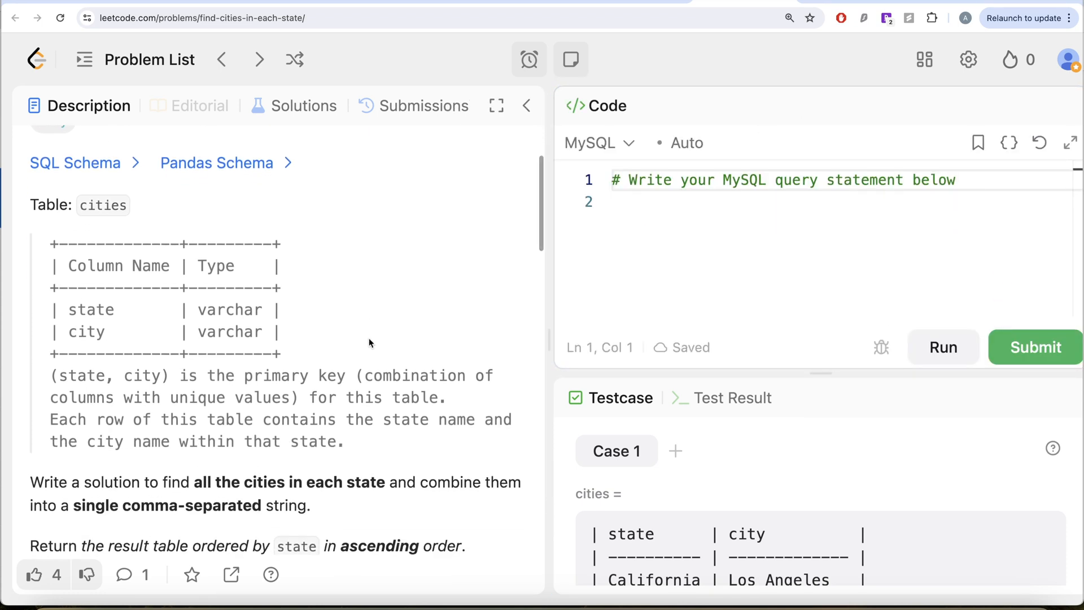
{"action": "mouse_move", "coordinate": [114, 357]}
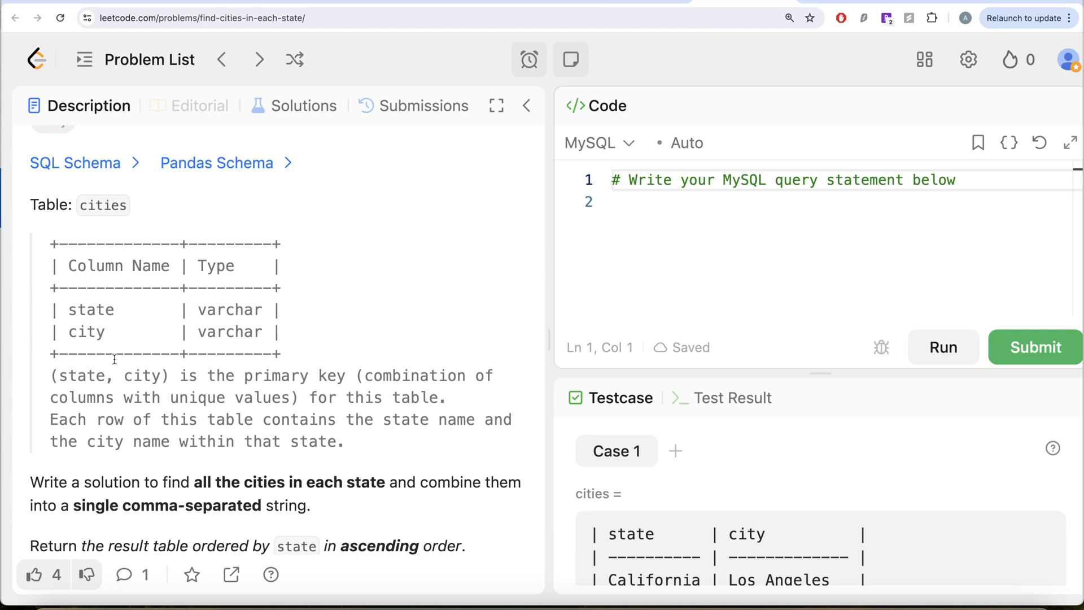
{"action": "scroll", "scroll_direction": "down", "scroll_amount": 3}
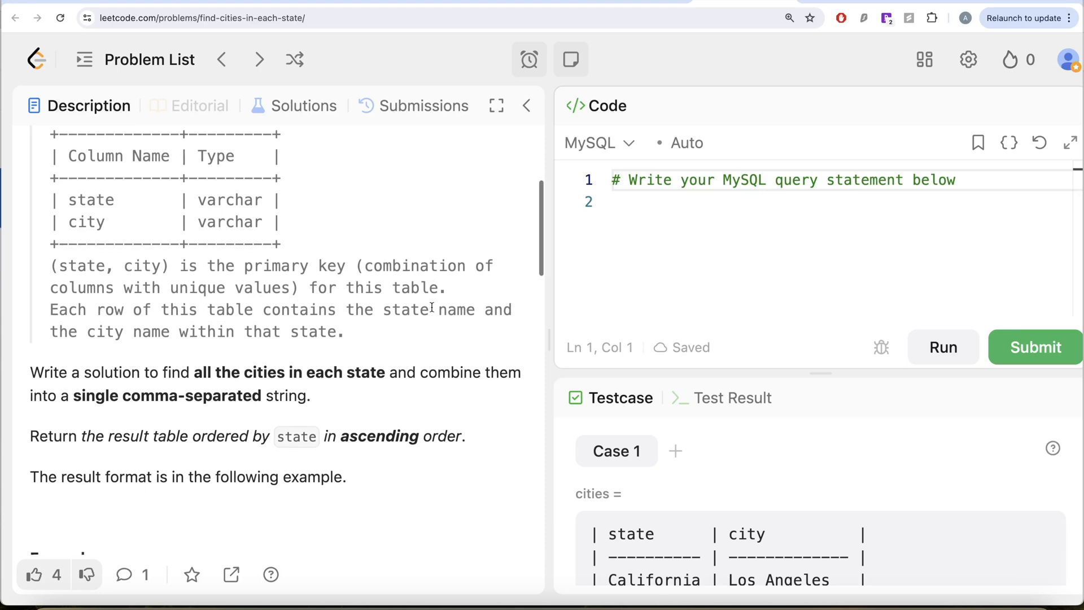
{"action": "scroll", "scroll_direction": "down", "scroll_amount": 3}
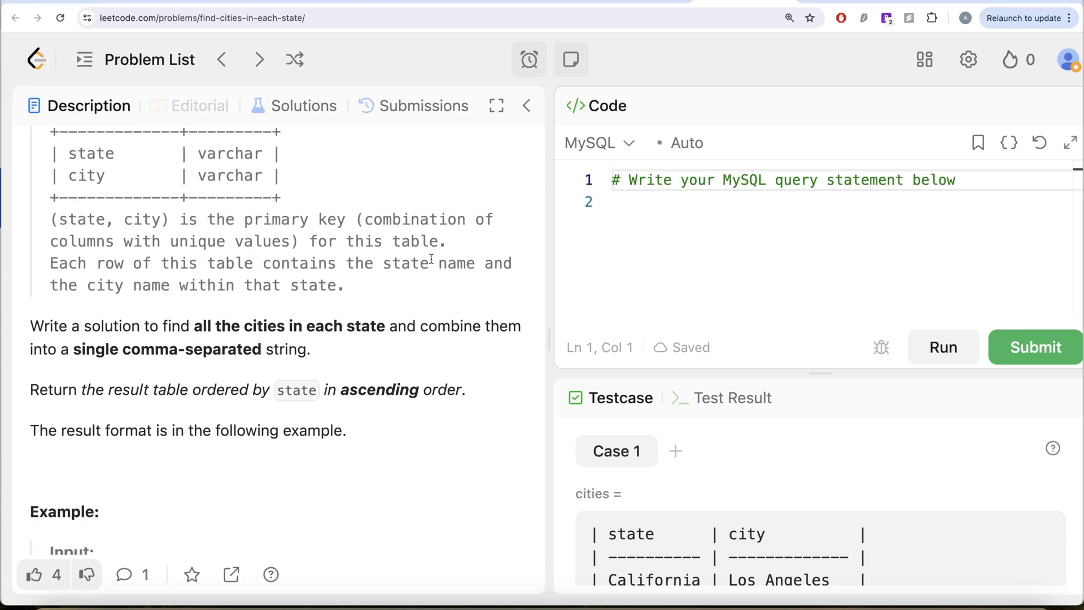
{"action": "mouse_move", "coordinate": [298, 298]}
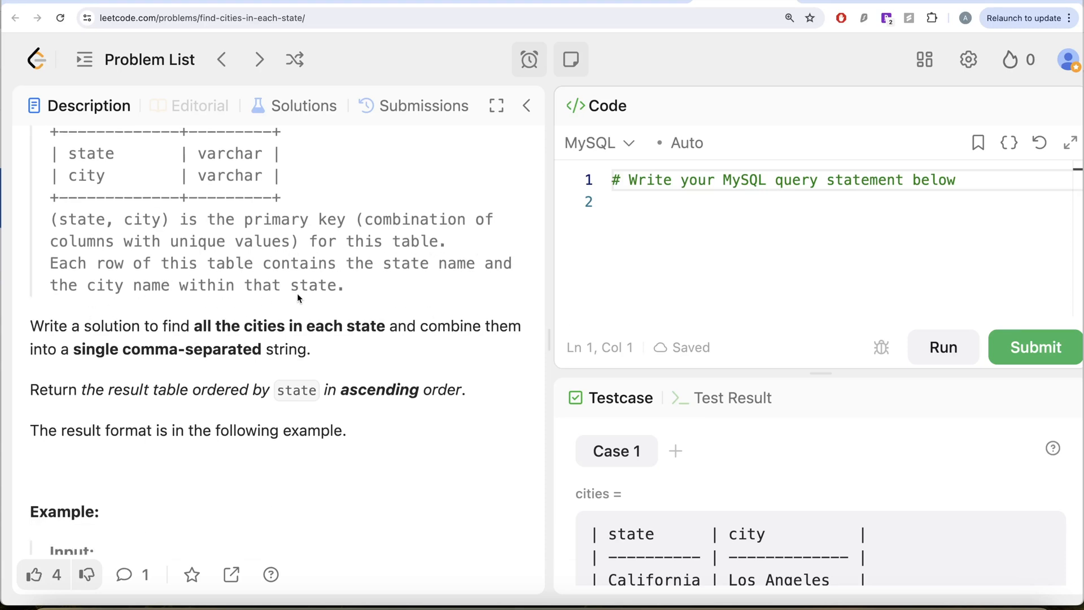
{"action": "scroll", "scroll_direction": "down", "scroll_amount": 3}
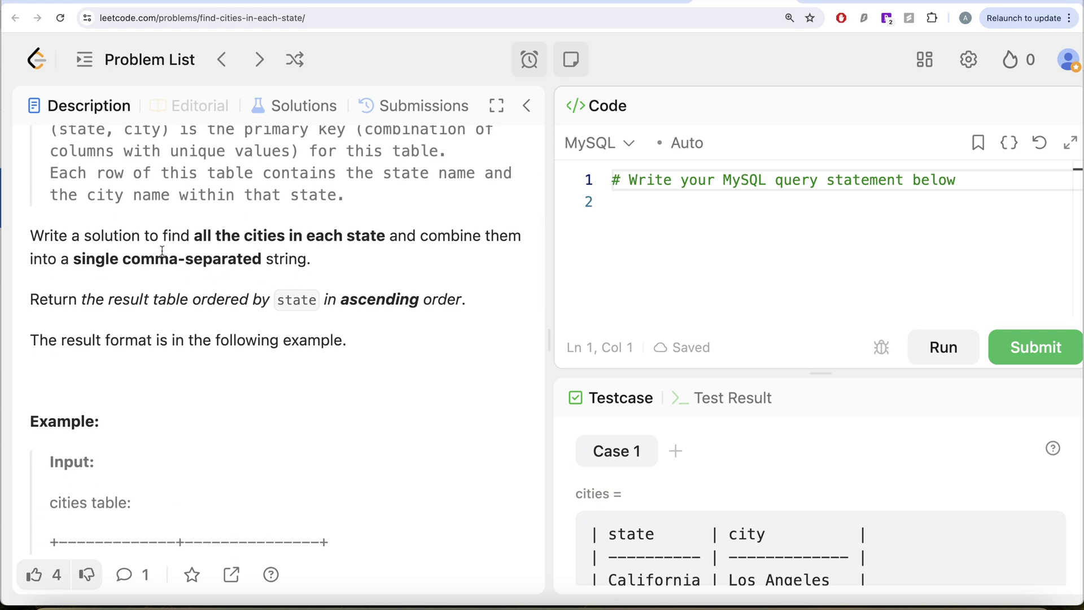
{"action": "mouse_move", "coordinate": [388, 237]}
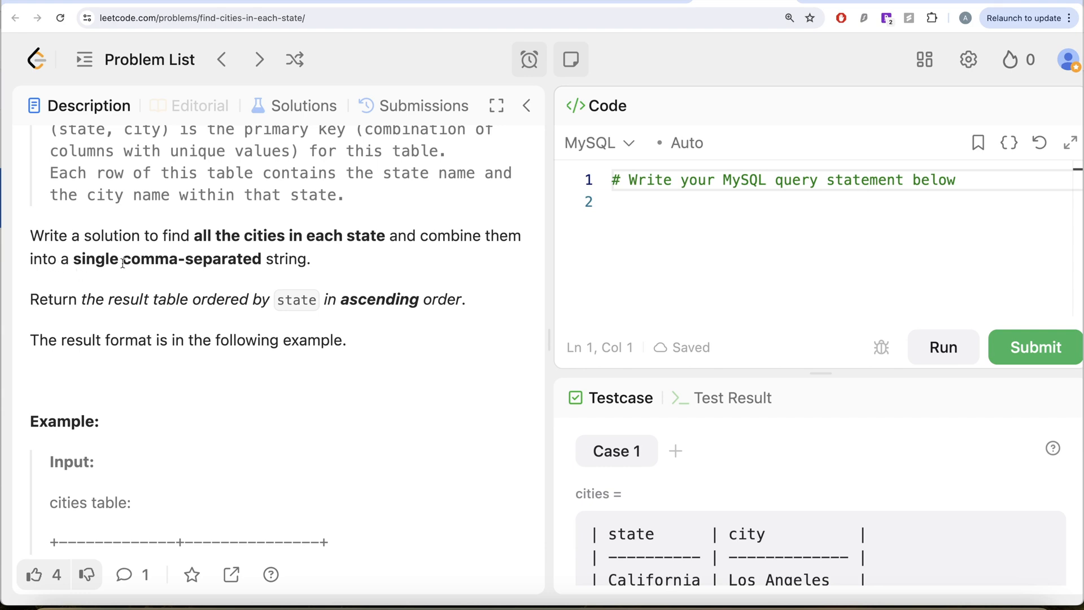
{"action": "mouse_move", "coordinate": [249, 284]}
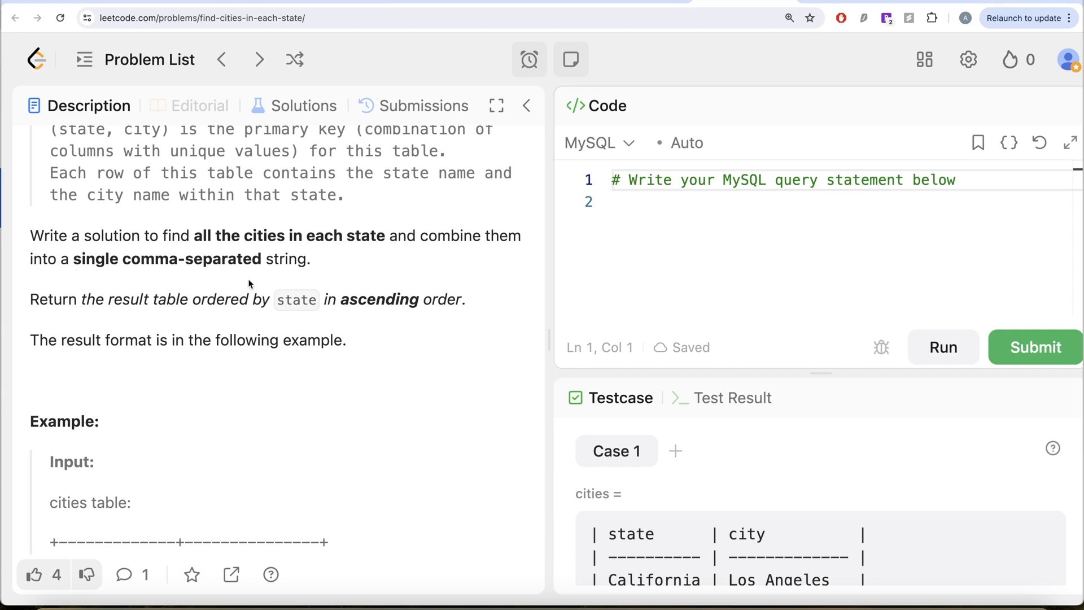
{"action": "scroll", "scroll_direction": "down", "scroll_amount": 3}
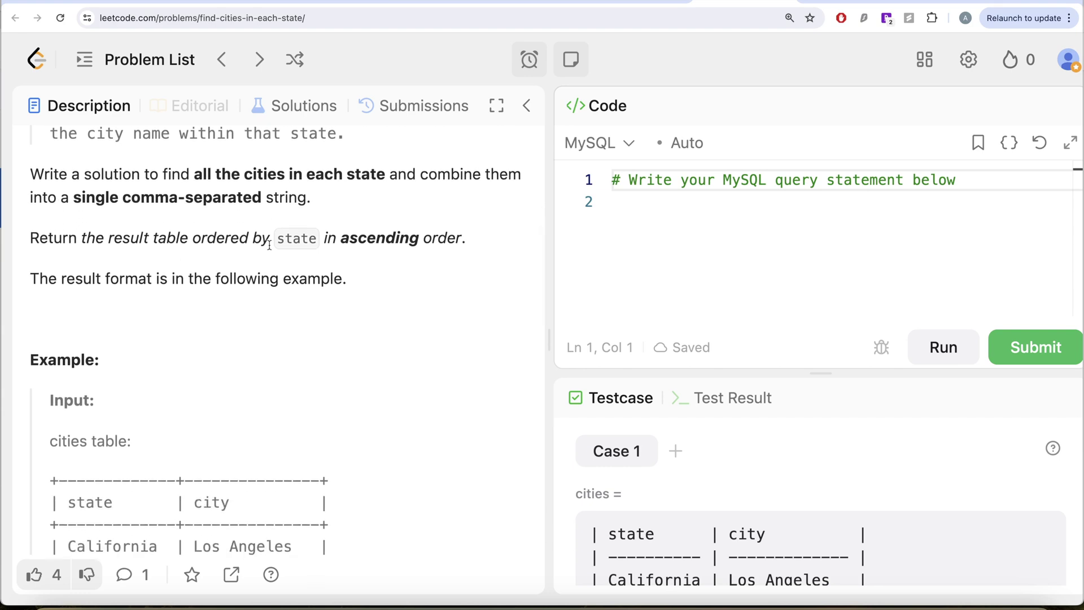
{"action": "mouse_move", "coordinate": [403, 273]}
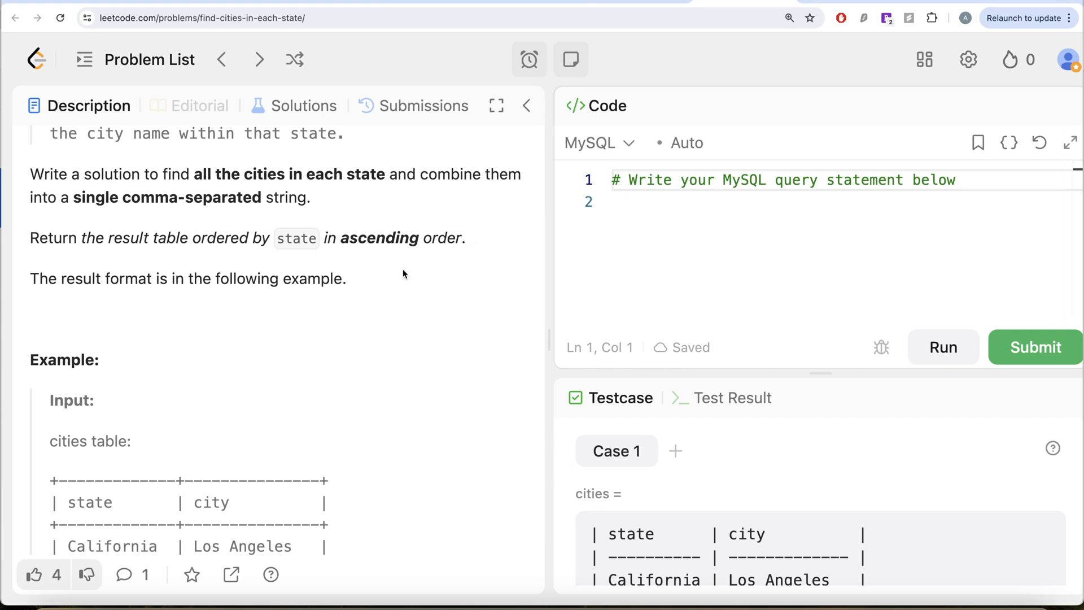
{"action": "scroll", "scroll_direction": "down", "scroll_amount": 3}
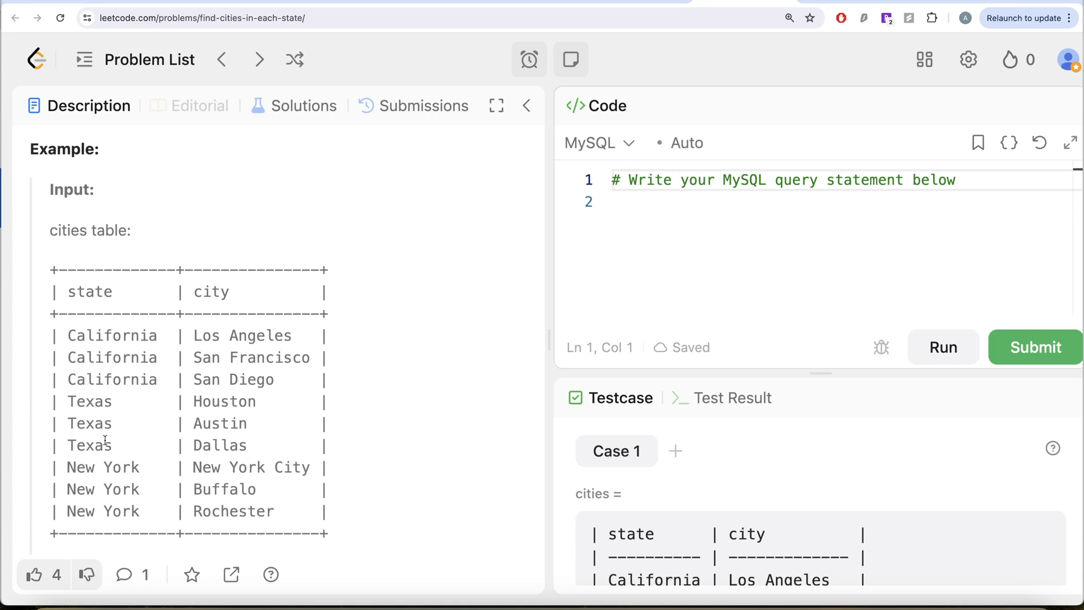
{"action": "mouse_move", "coordinate": [192, 335]}
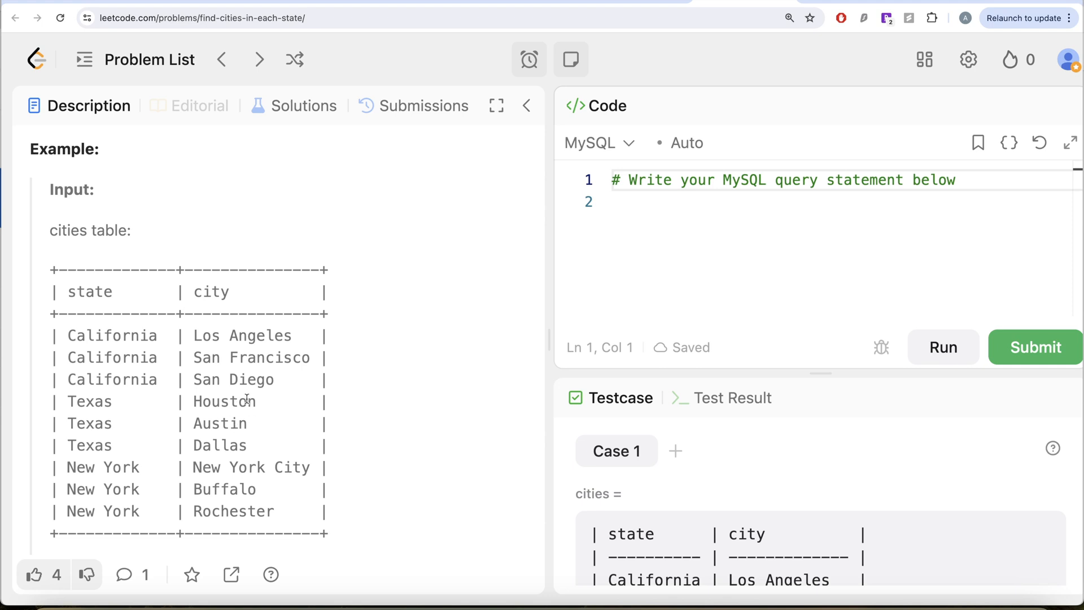
{"action": "scroll", "scroll_direction": "down", "scroll_amount": 3}
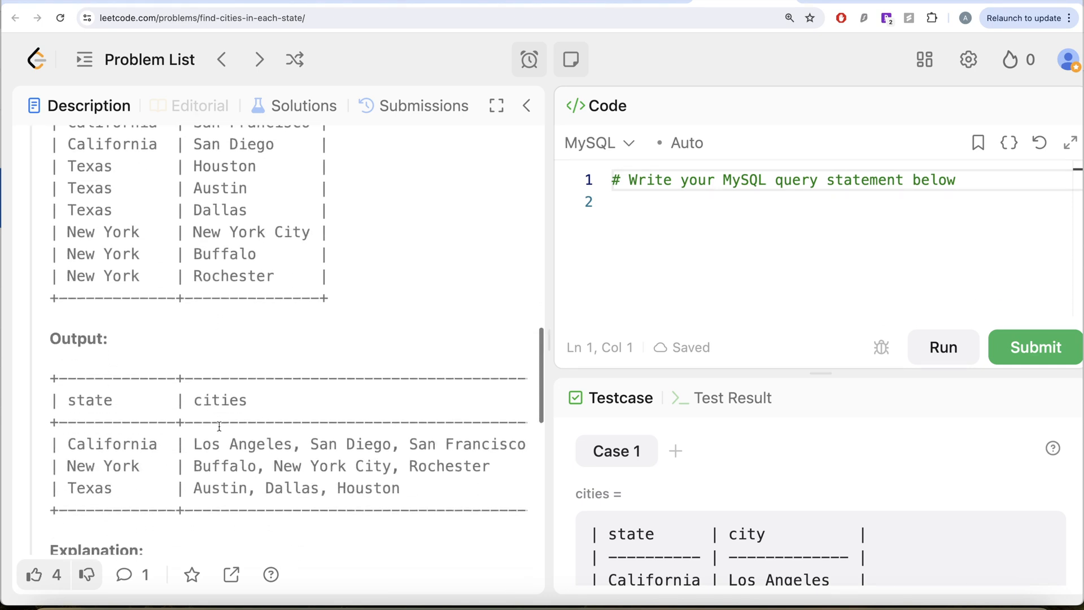
{"action": "scroll", "scroll_direction": "up", "scroll_amount": 3}
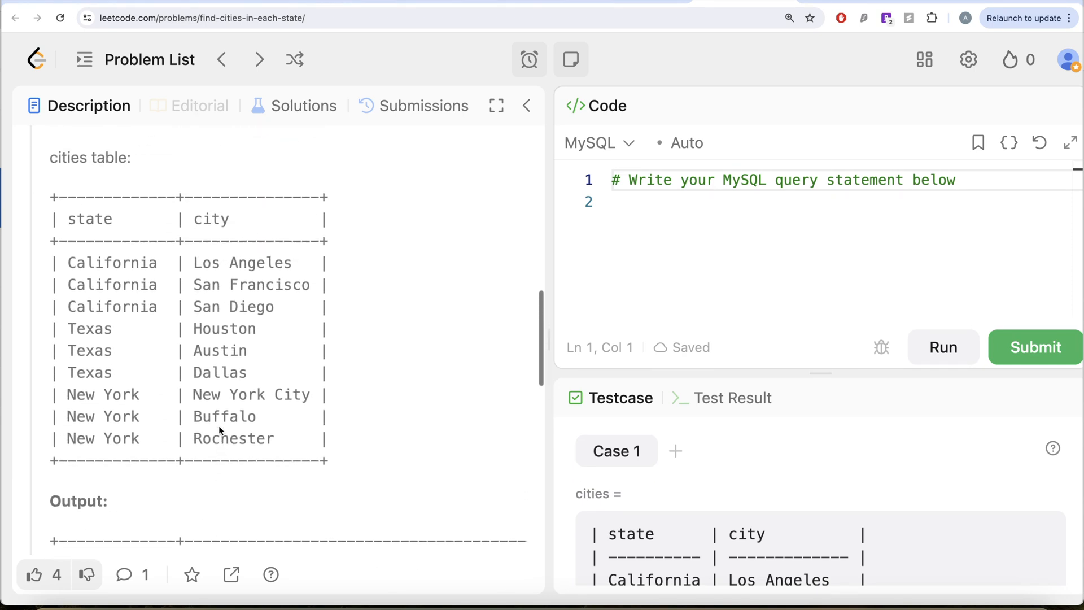
{"action": "scroll", "scroll_direction": "up", "scroll_amount": 3}
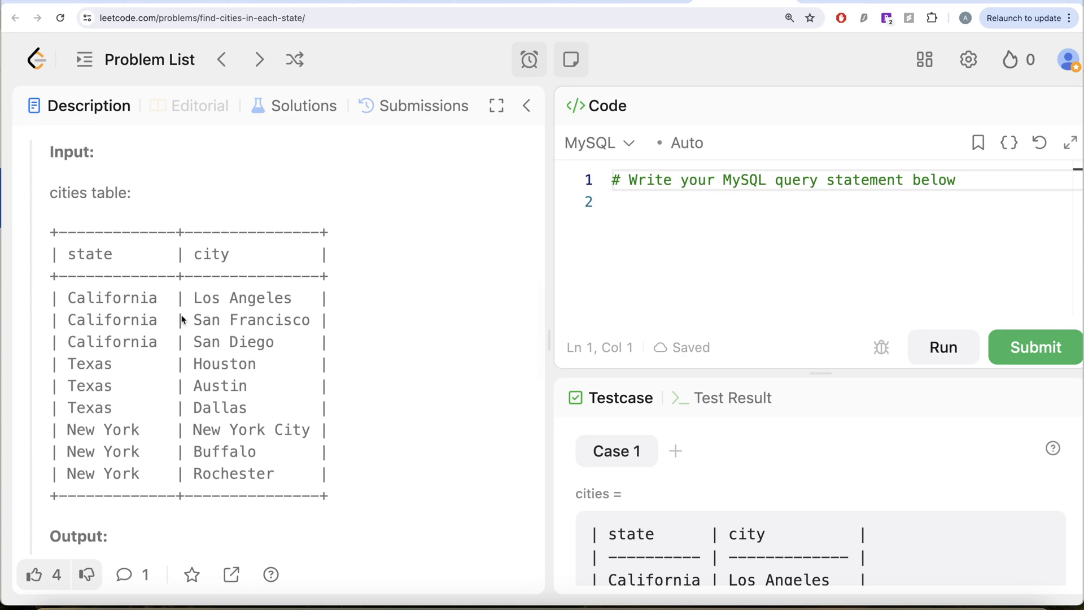
{"action": "mouse_move", "coordinate": [221, 428]}
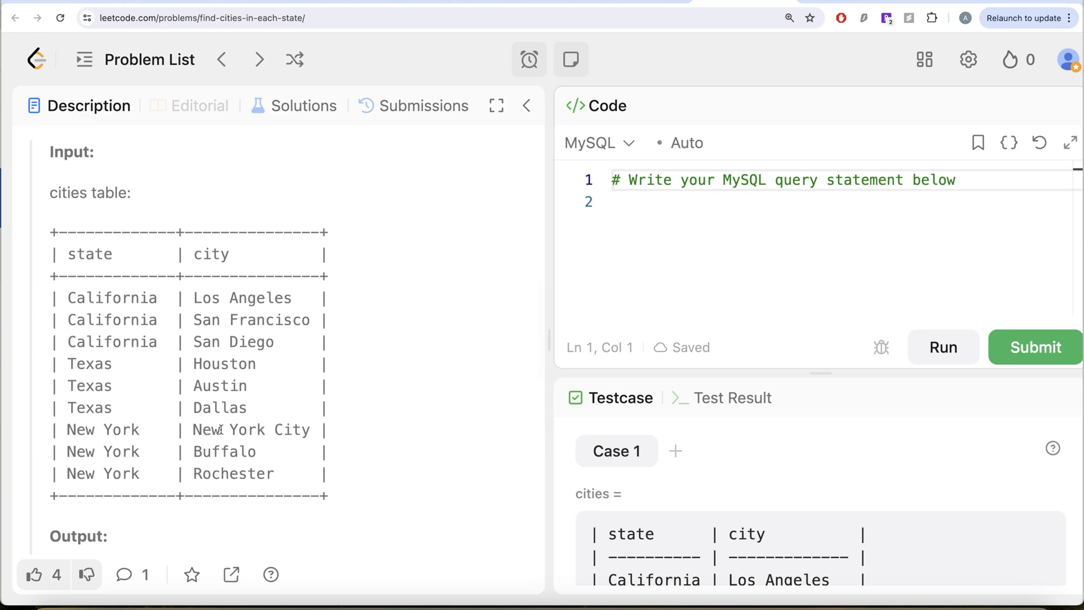
{"action": "mouse_move", "coordinate": [287, 320]}
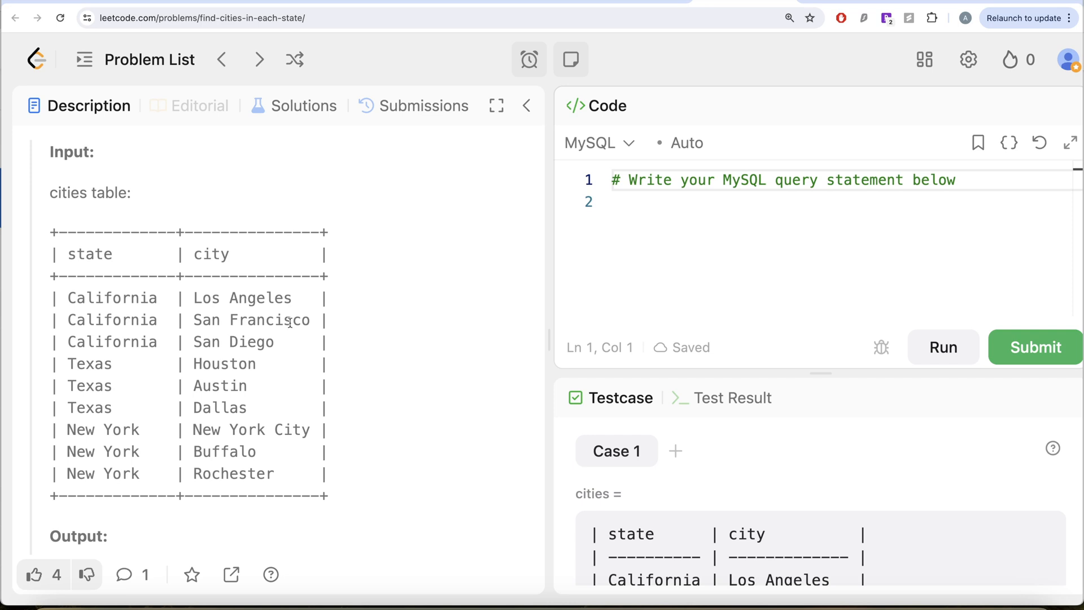
{"action": "scroll", "scroll_direction": "up", "scroll_amount": 3}
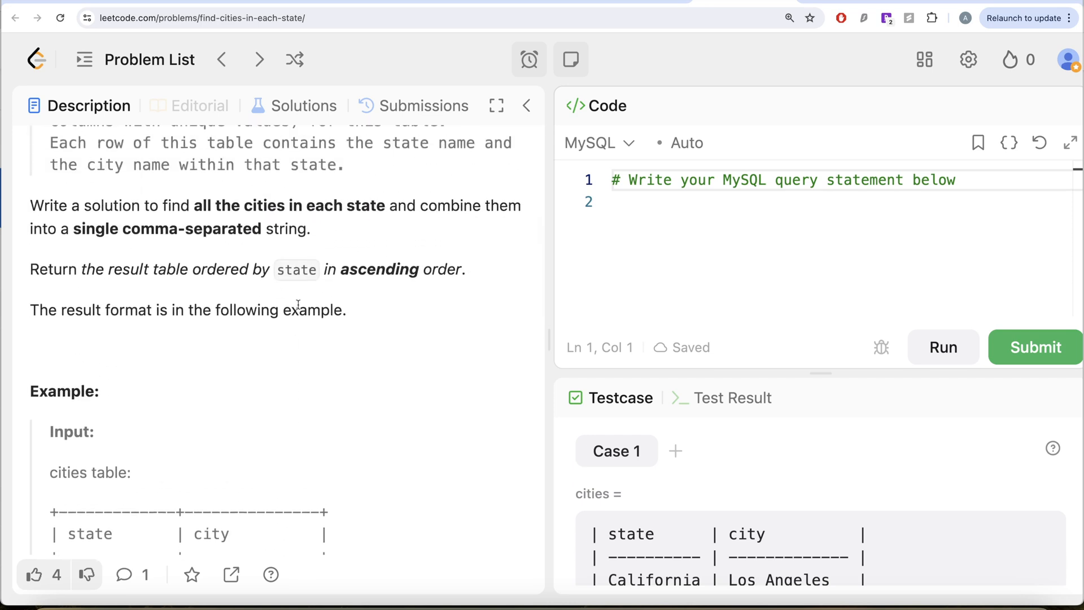
{"action": "scroll", "scroll_direction": "down", "scroll_amount": 3}
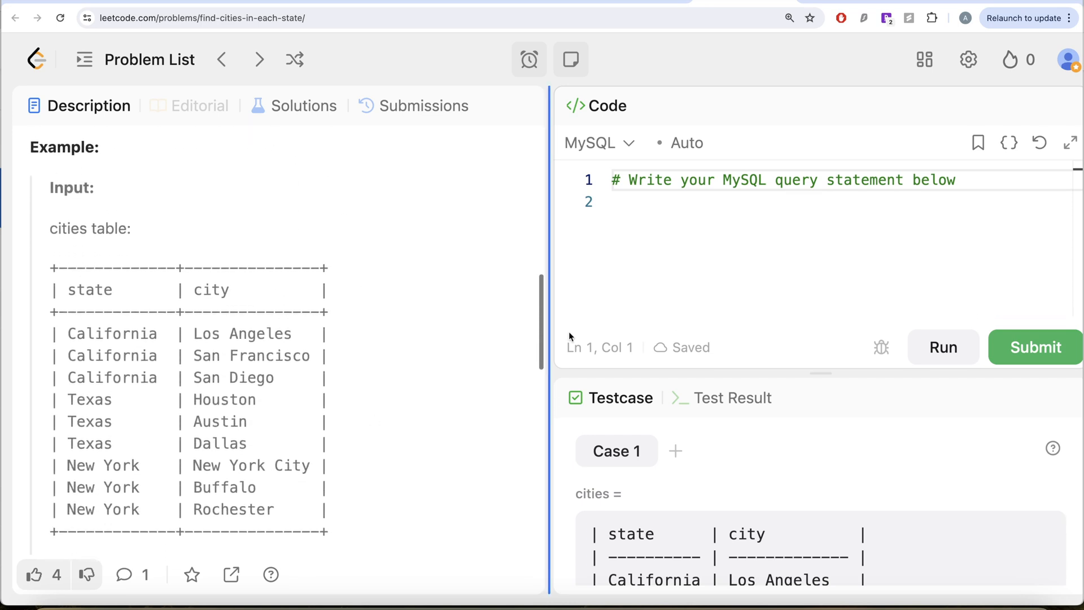
- Add FROM cities and GROUP BY state to the query
{"action": "key", "text": "Return"}
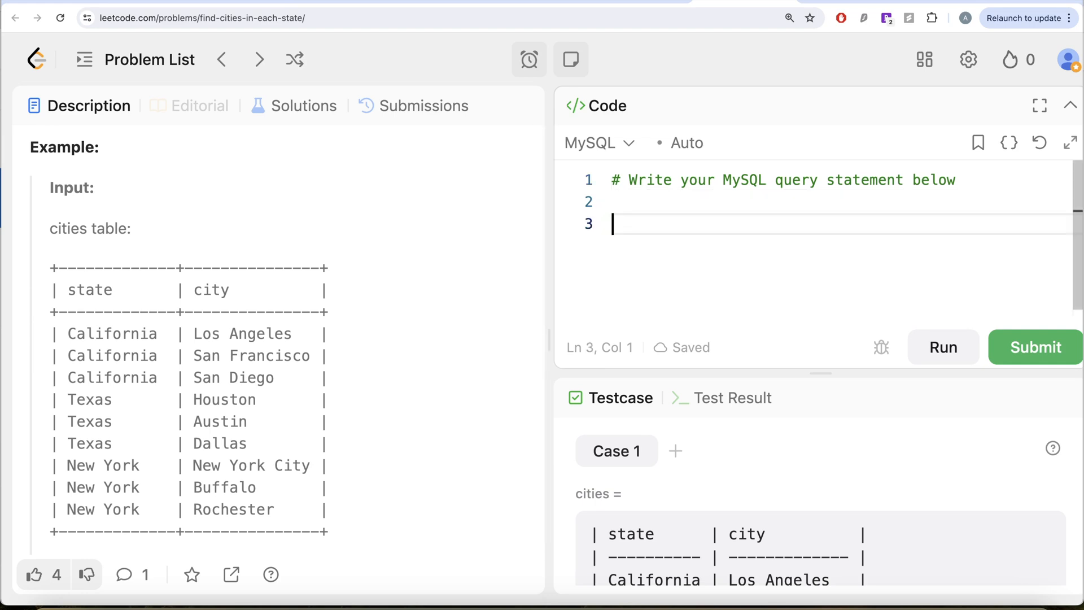
{"action": "type", "text": "FRO"}
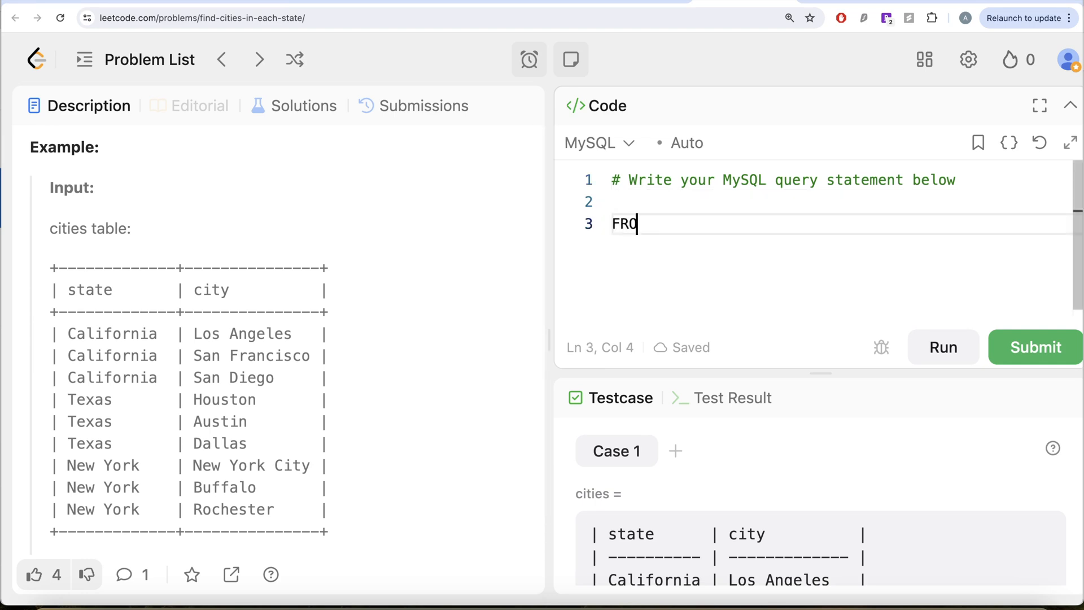
{"action": "type", "text": "M cit"}
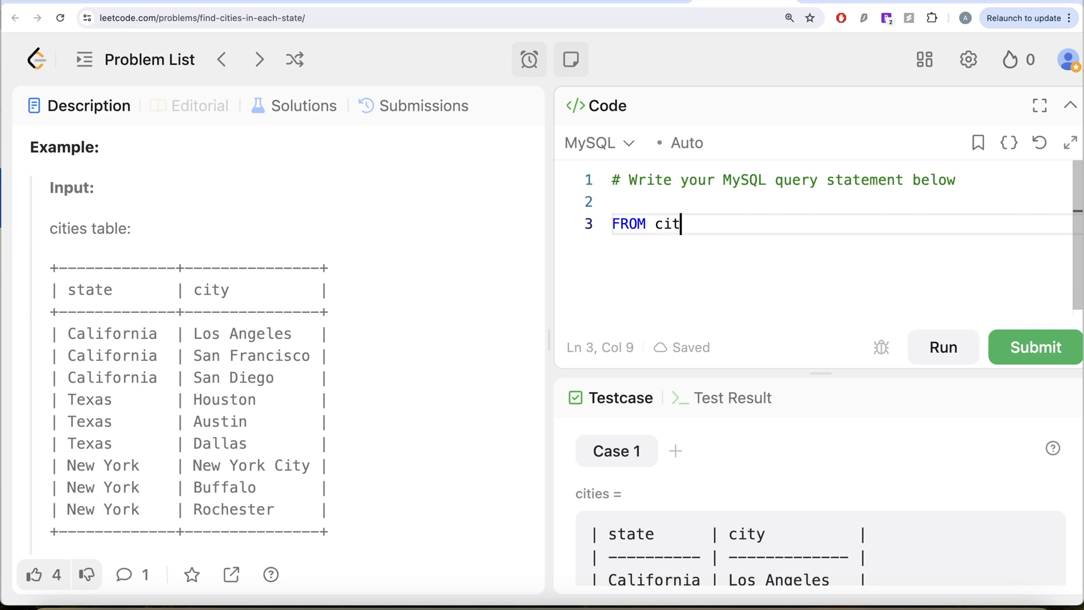
{"action": "type", "text": "ies"}
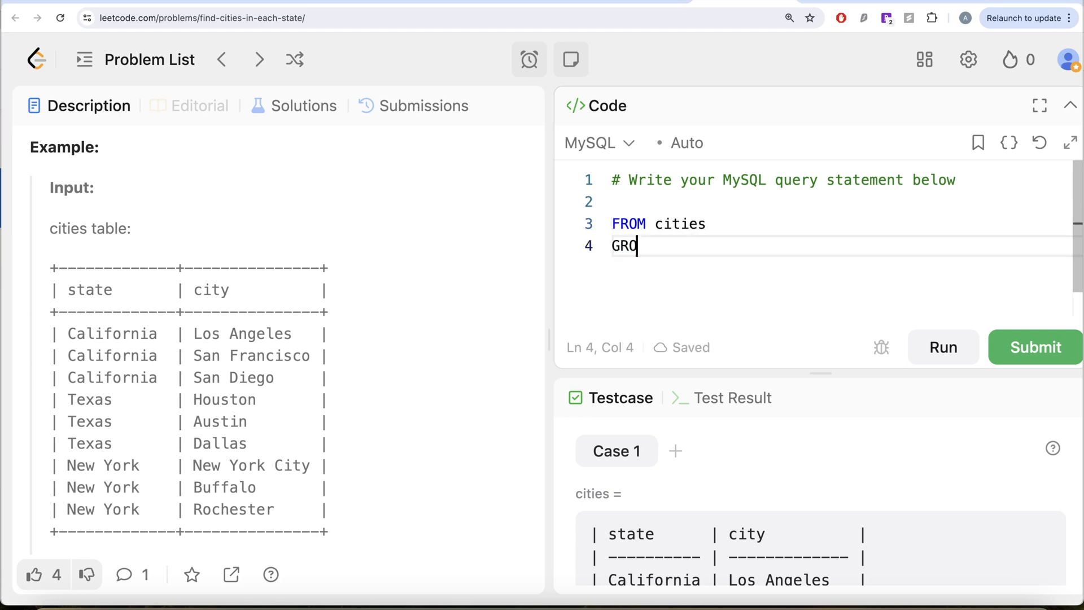
{"action": "type", "text": "UP BY state"}
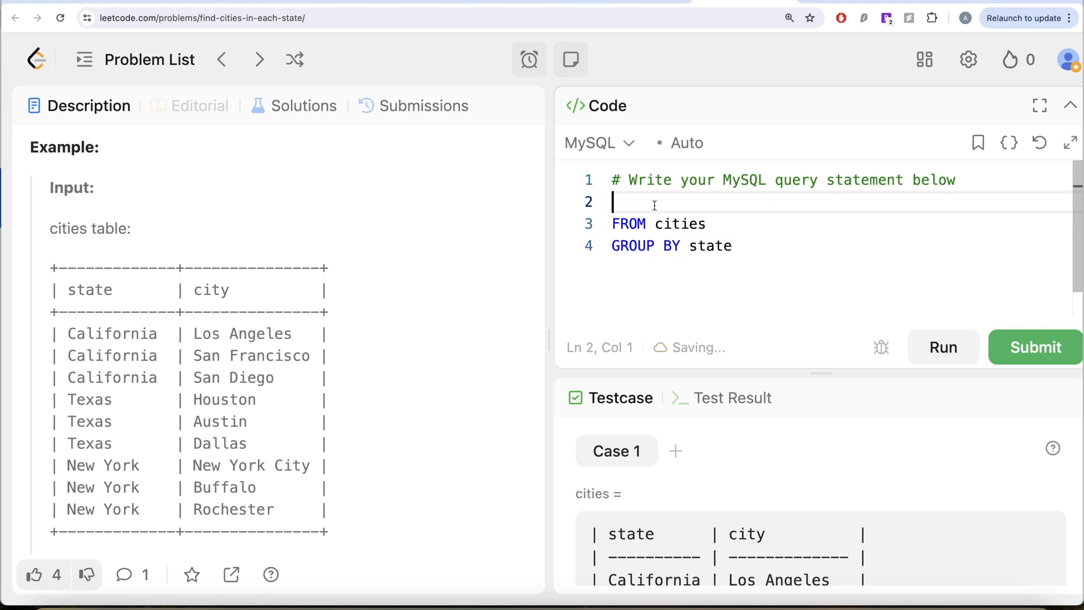
- Start line 2 with SELECT state, GROUP_CONCAT(city)
{"action": "type", "text": "SELECT sta"}
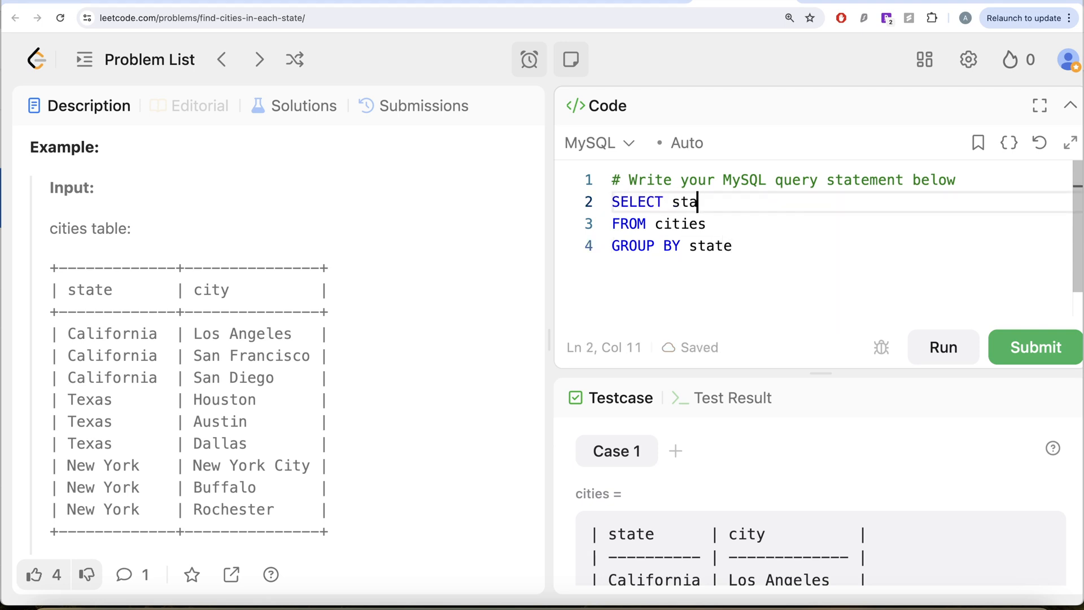
{"action": "type", "text": "te,"}
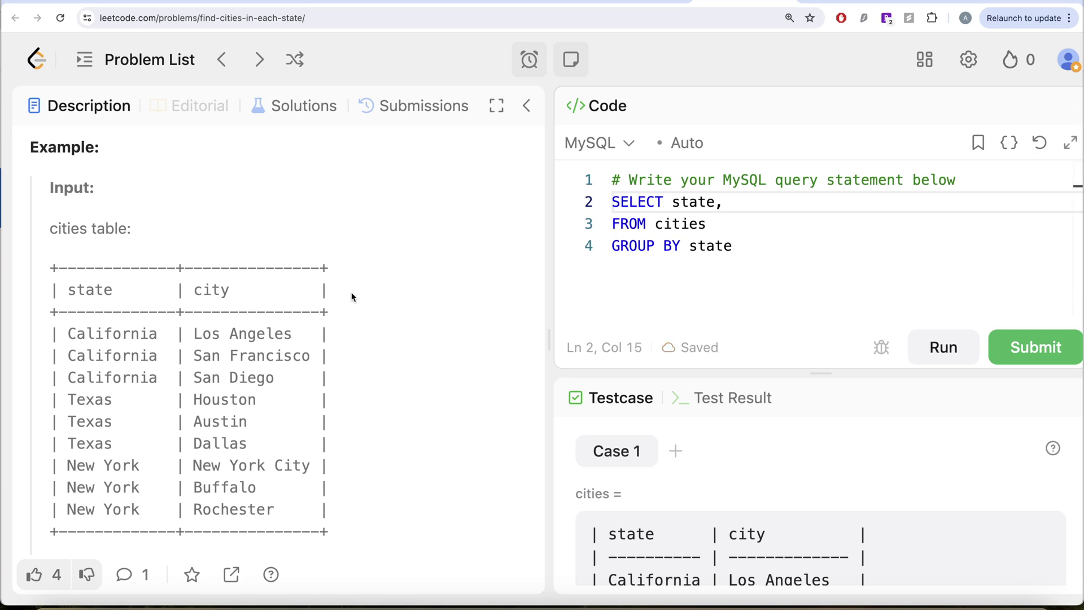
{"action": "mouse_move", "coordinate": [175, 441]}
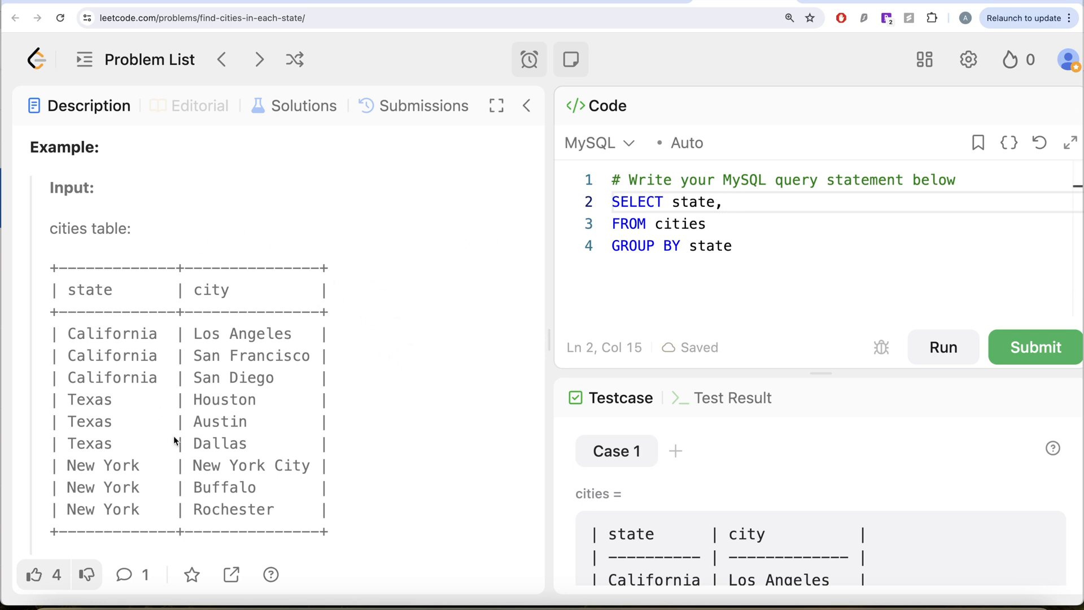
{"action": "mouse_move", "coordinate": [241, 448]}
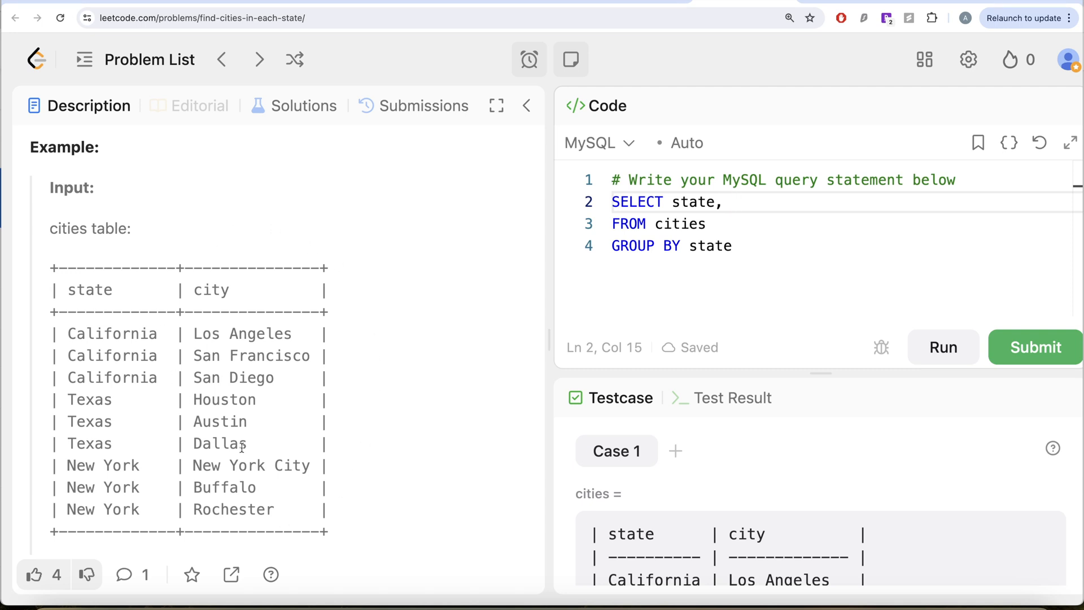
{"action": "type", "text": "GROUP_CO"}
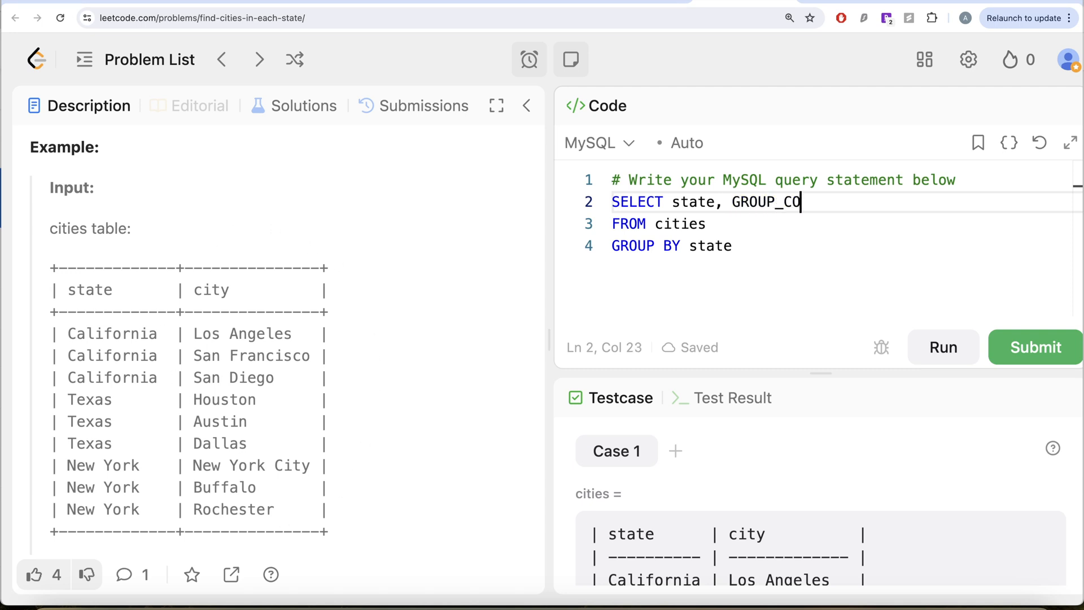
{"action": "type", "text": "NCAT()"}
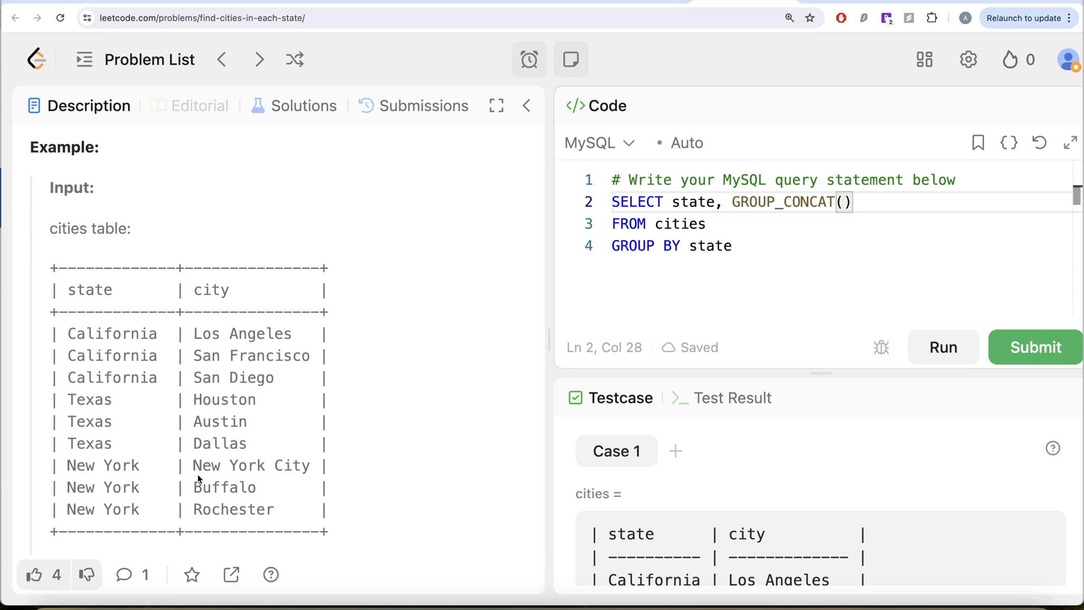
{"action": "mouse_move", "coordinate": [144, 351]}
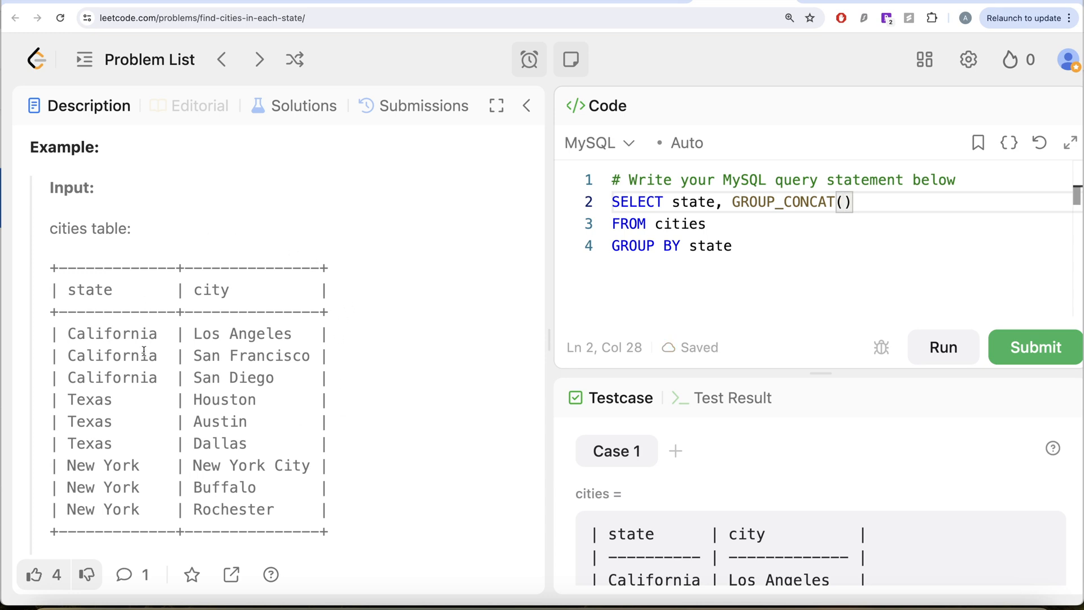
{"action": "type", "text": "city"}
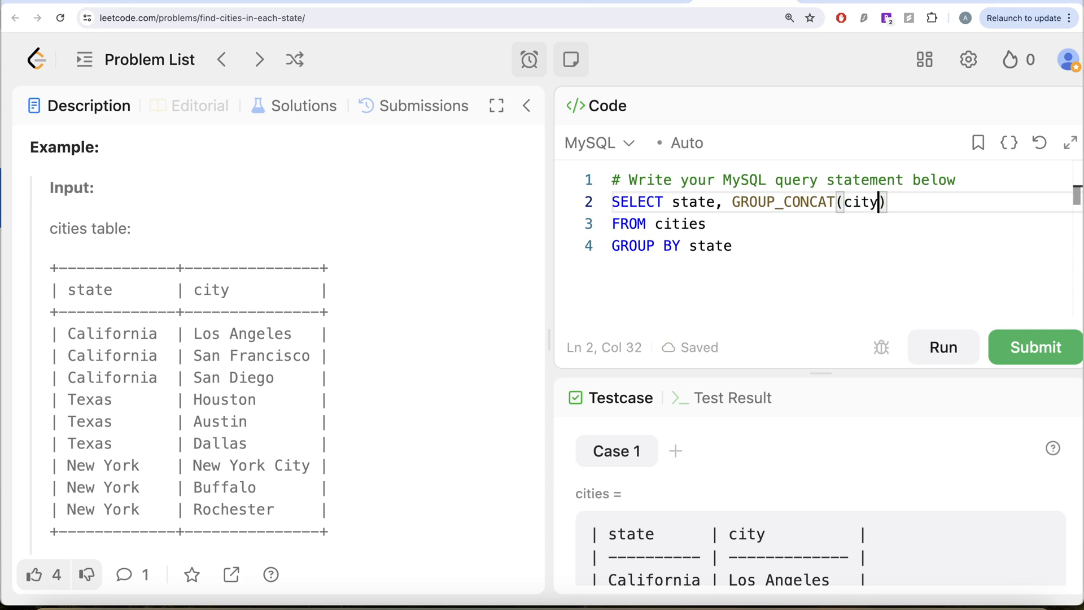
{"action": "scroll", "scroll_direction": "up", "scroll_amount": 3}
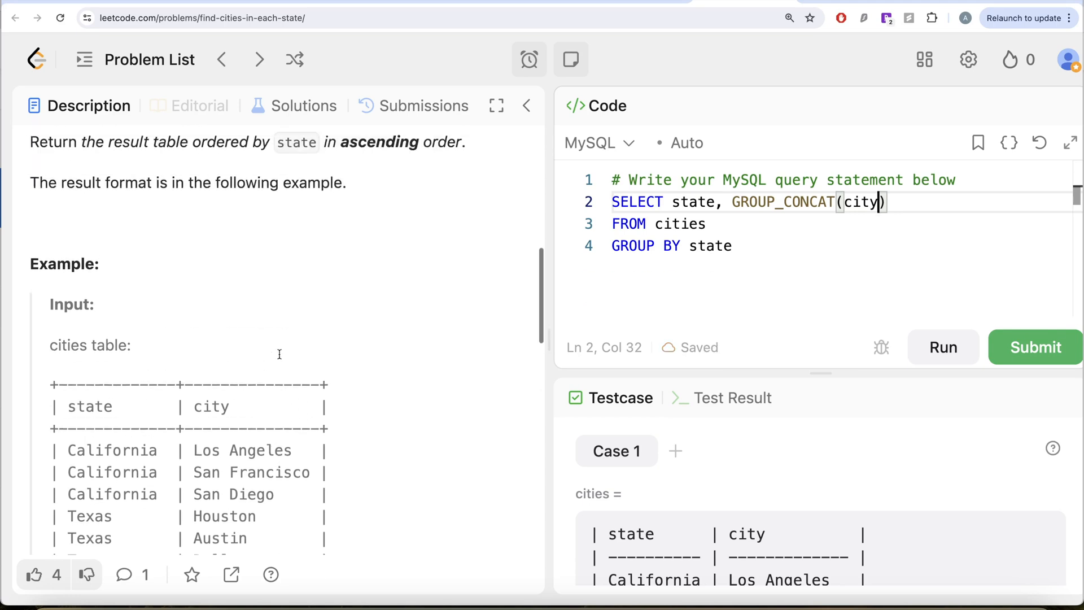
{"action": "scroll", "scroll_direction": "down", "scroll_amount": 3}
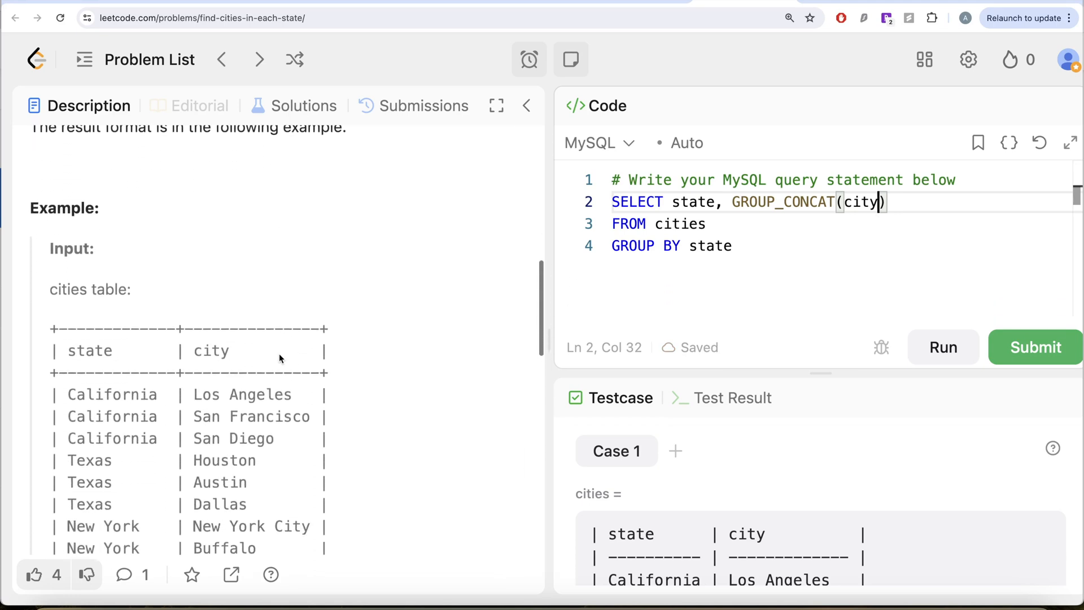
{"action": "scroll", "scroll_direction": "down", "scroll_amount": 3}
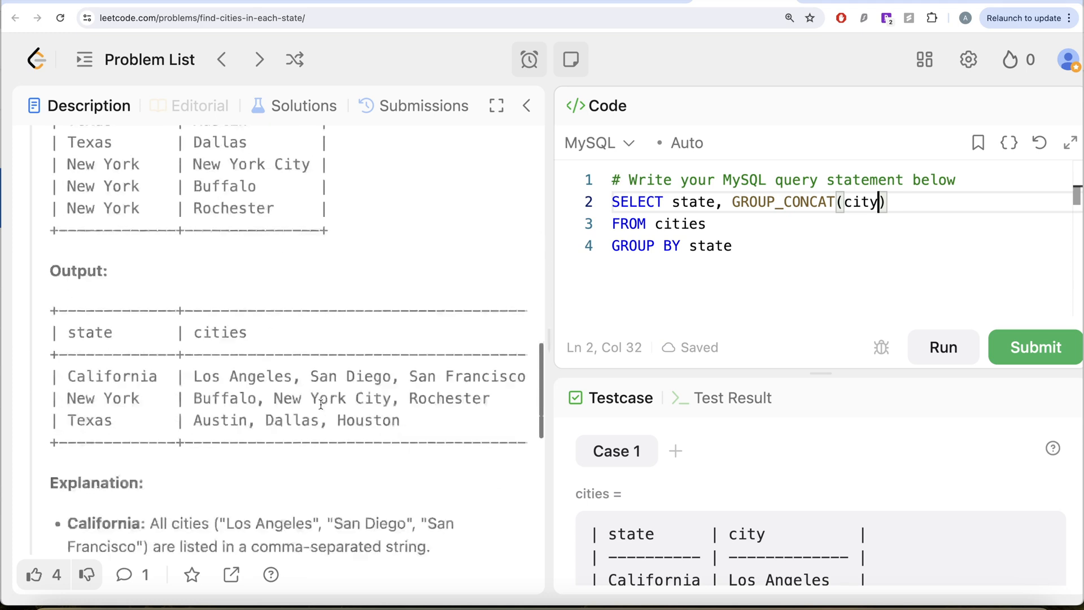
{"action": "scroll", "scroll_direction": "up", "scroll_amount": 3}
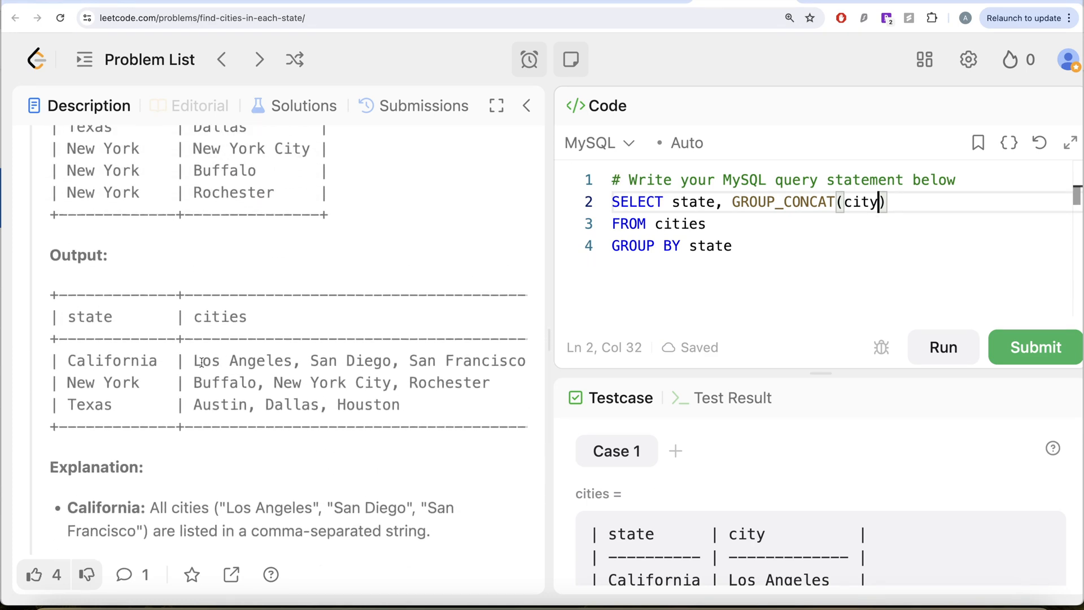
{"action": "mouse_move", "coordinate": [397, 360]}
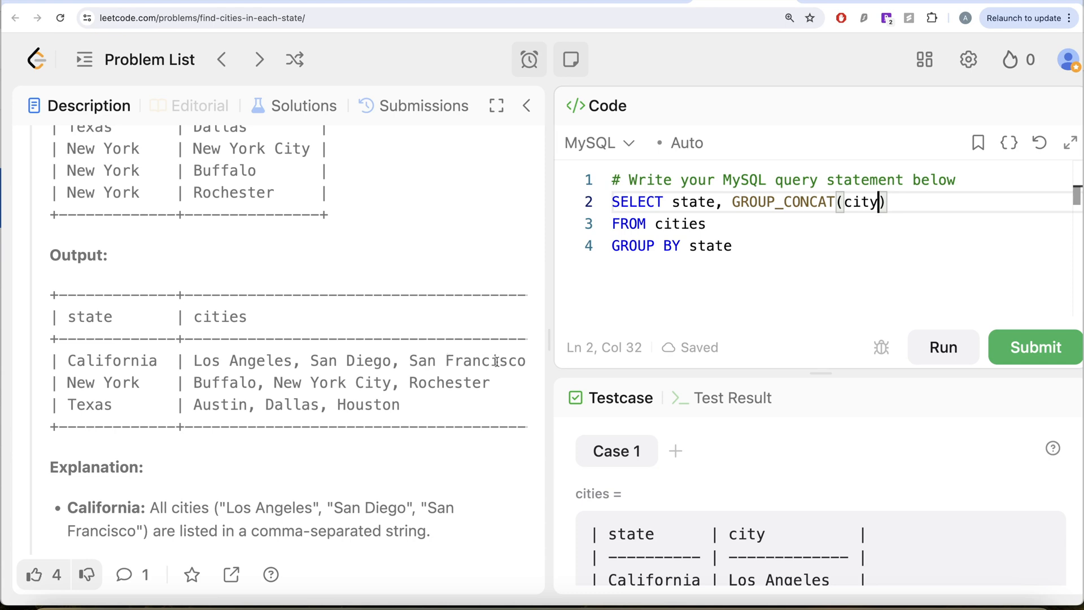
{"action": "mouse_move", "coordinate": [468, 381]}
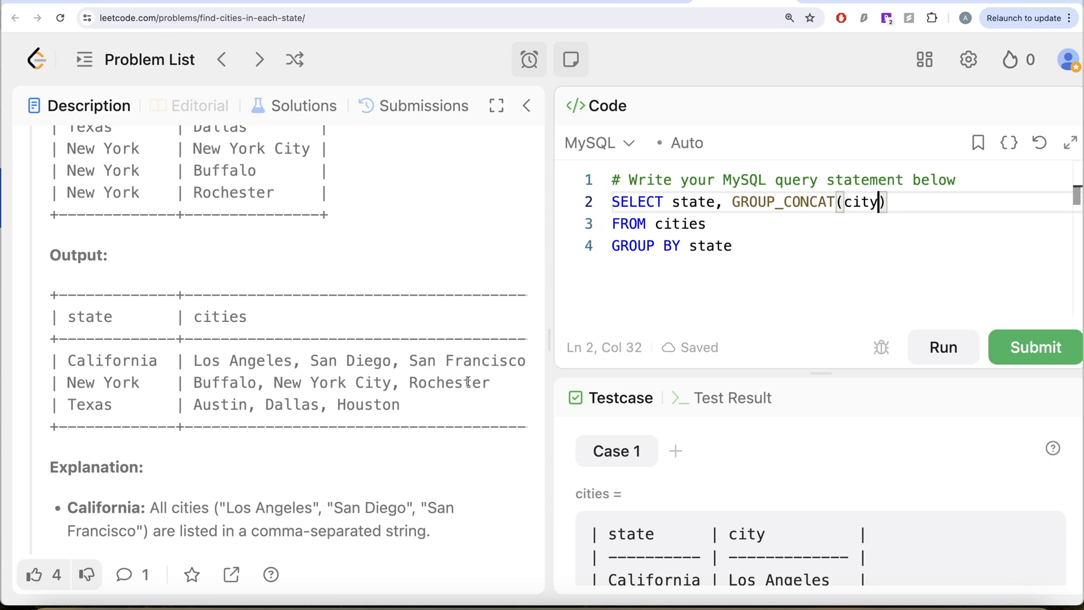
{"action": "mouse_move", "coordinate": [389, 407]}
{"action": "type", "text": " ORDER "}
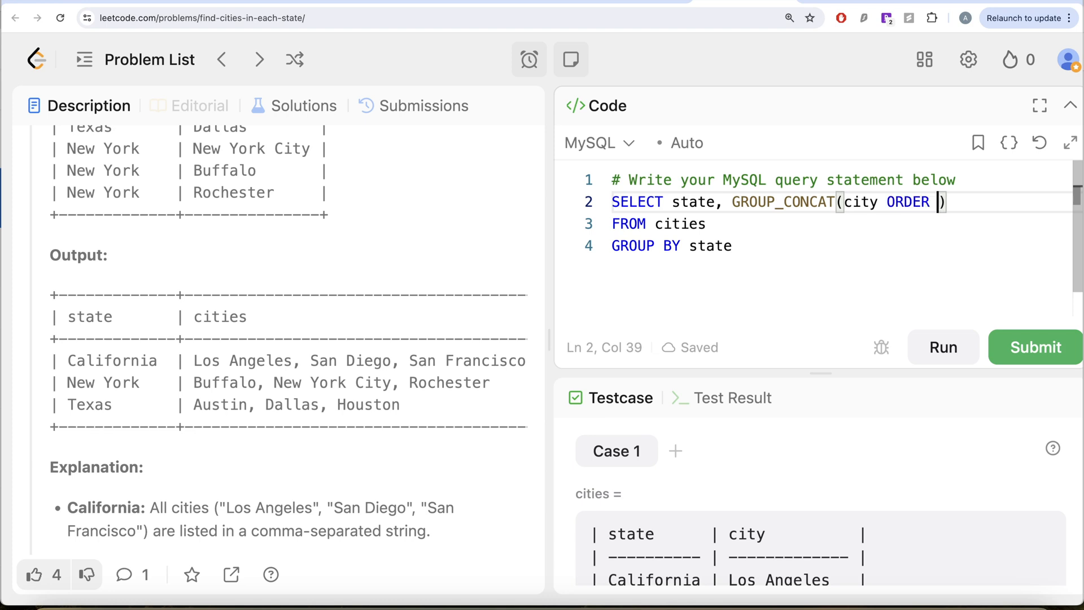
- Finish GROUP_CONCAT(city ORDER BY city) AS cities and end the query with a semicolon
{"action": "type", "text": "BY city"}
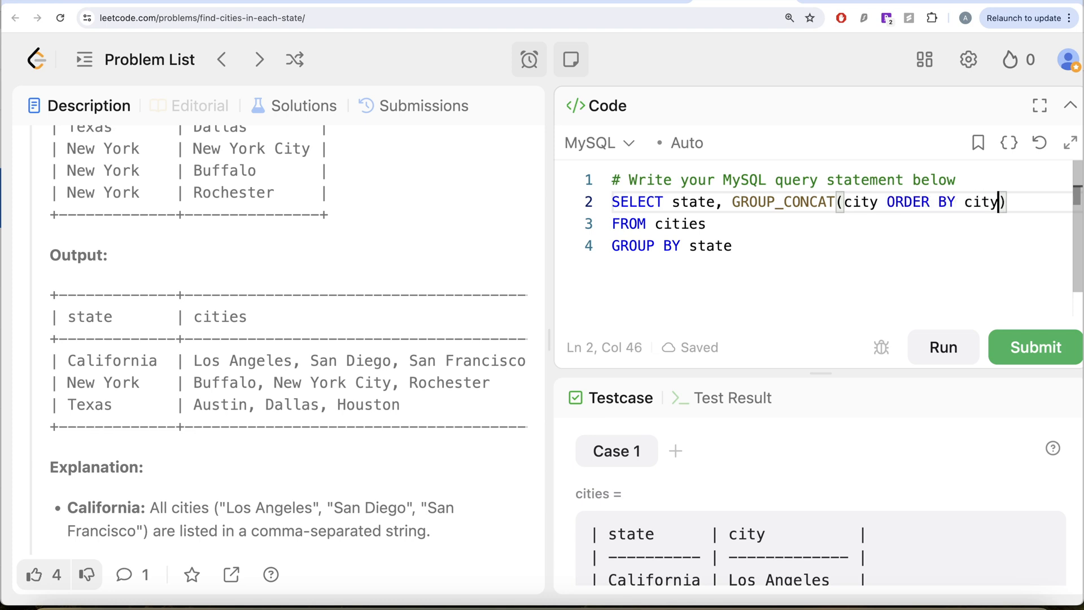
{"action": "scroll", "scroll_direction": "up", "scroll_amount": 3}
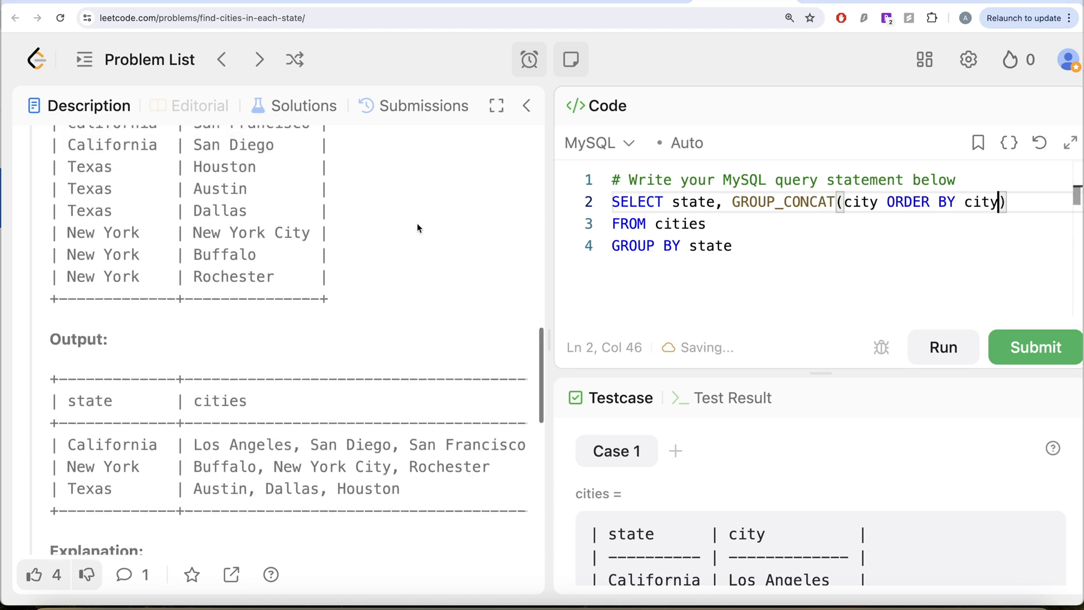
{"action": "scroll", "scroll_direction": "up", "scroll_amount": 3}
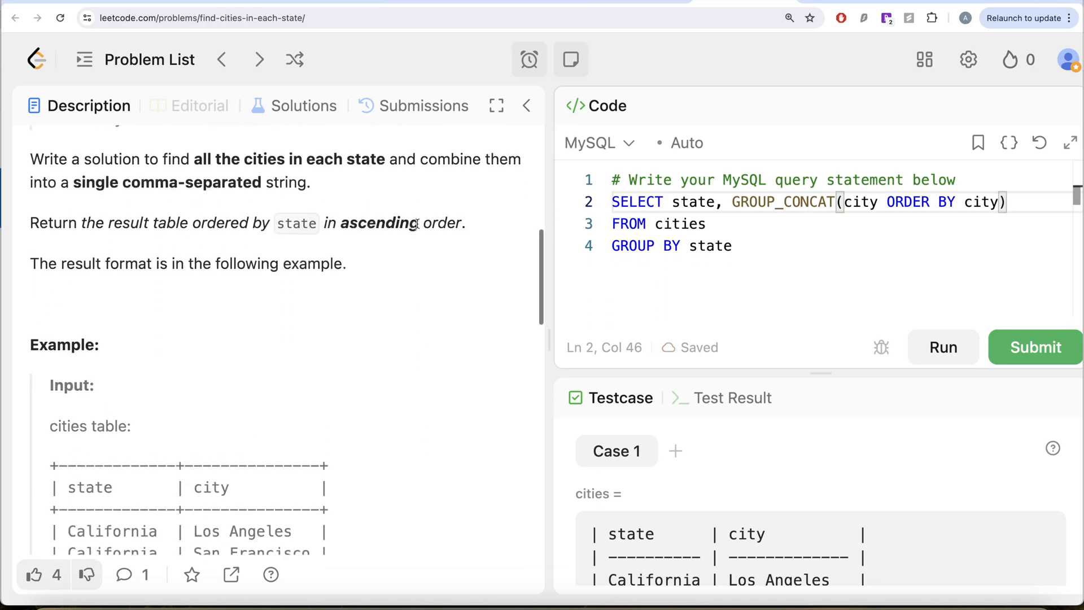
{"action": "scroll", "scroll_direction": "down", "scroll_amount": 3}
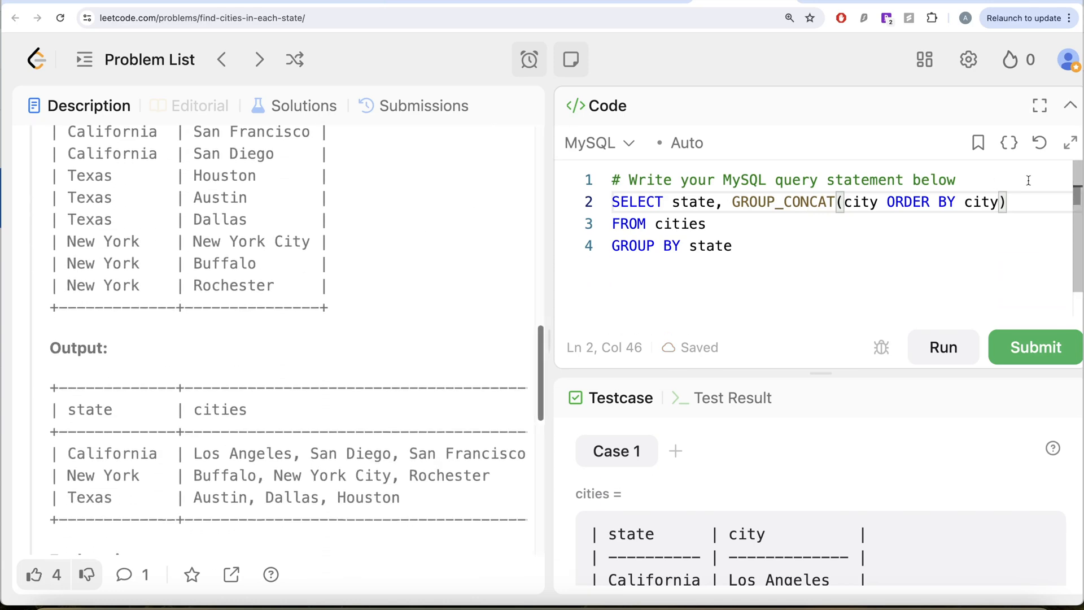
{"action": "type", "text": "A"}
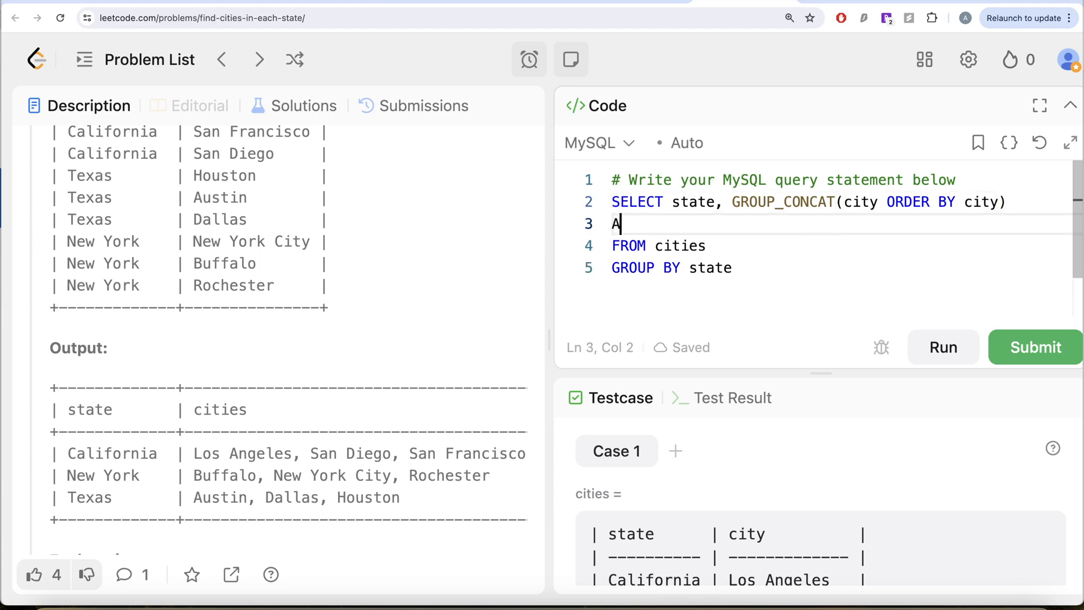
{"action": "type", "text": "S cities"}
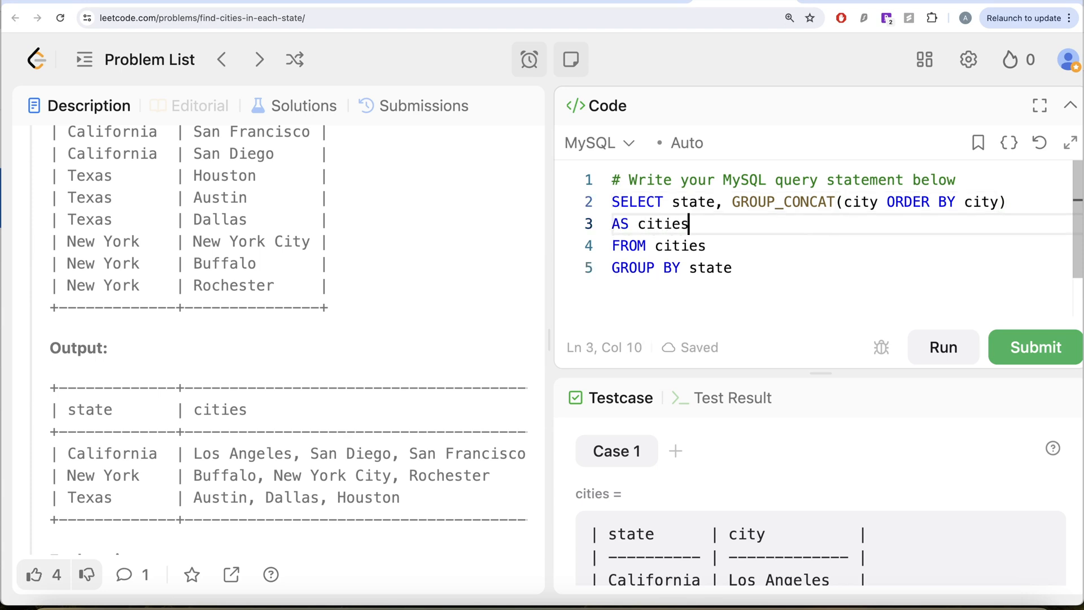
{"action": "type", "text": ";"}
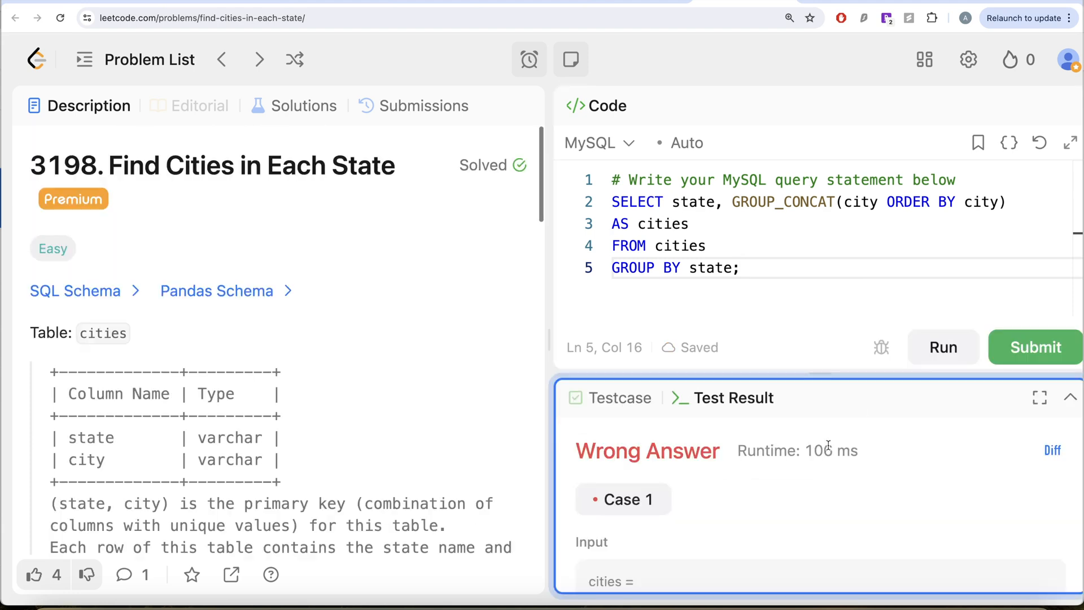
{"action": "scroll", "scroll_direction": "down", "scroll_amount": 3}
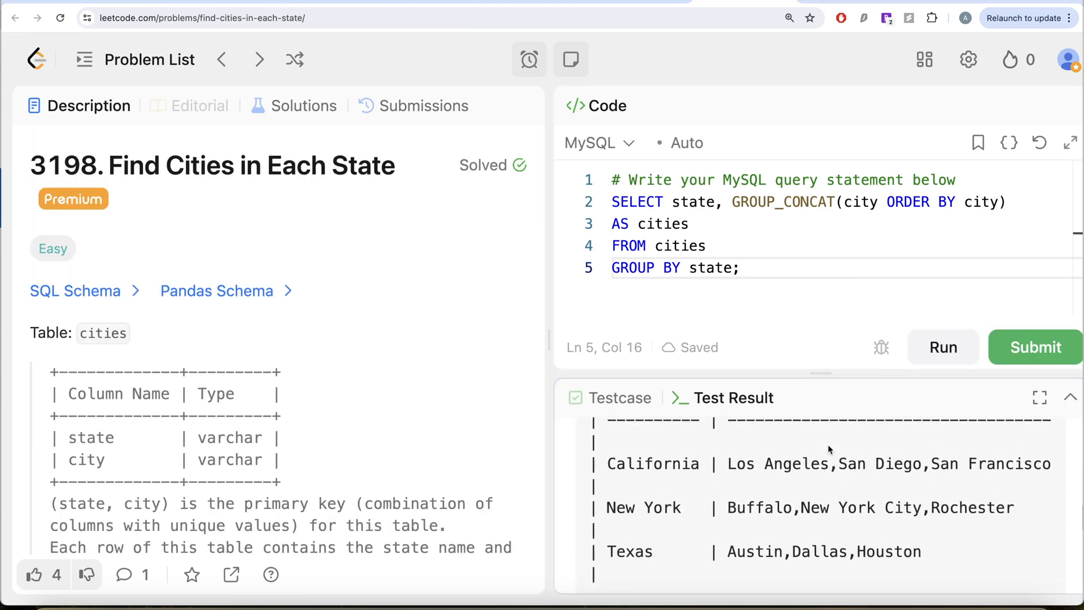
{"action": "mouse_move", "coordinate": [995, 462]}
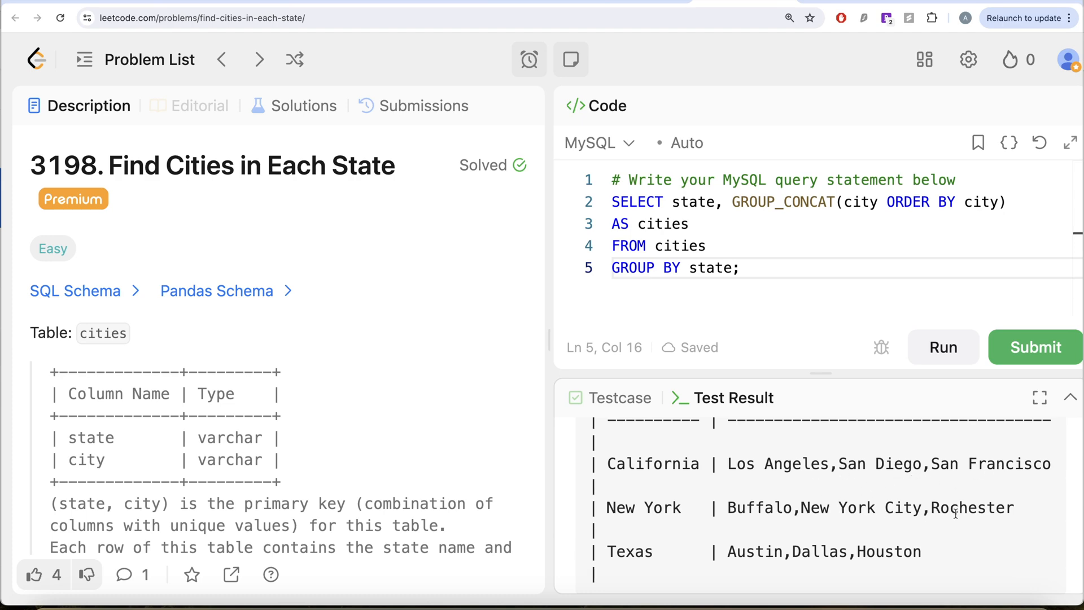
{"action": "scroll", "scroll_direction": "down", "scroll_amount": 3}
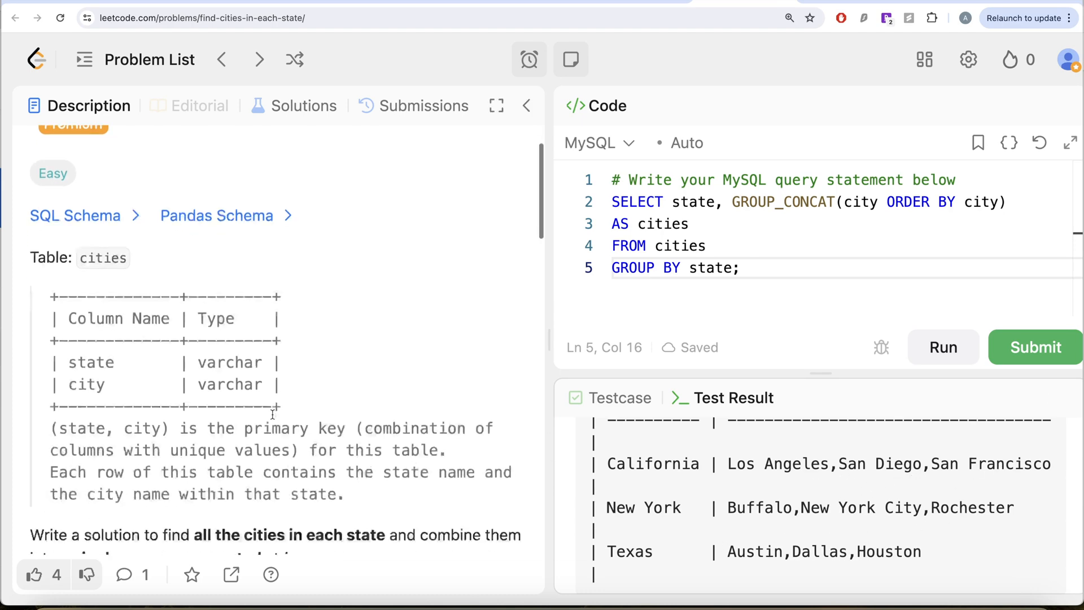
{"action": "scroll", "scroll_direction": "down", "scroll_amount": 3}
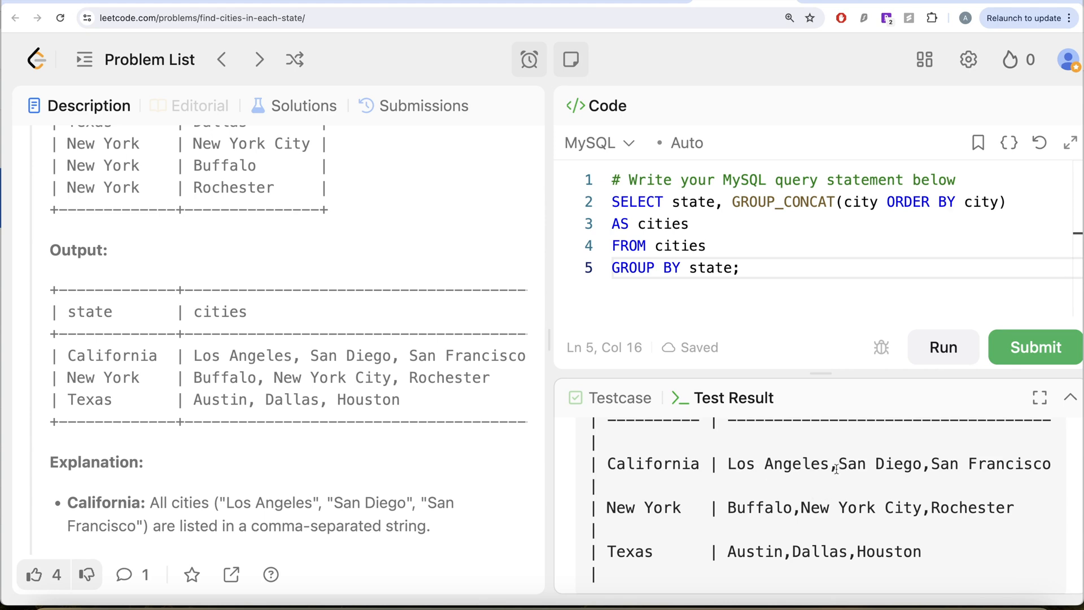
{"action": "mouse_move", "coordinate": [832, 480]}
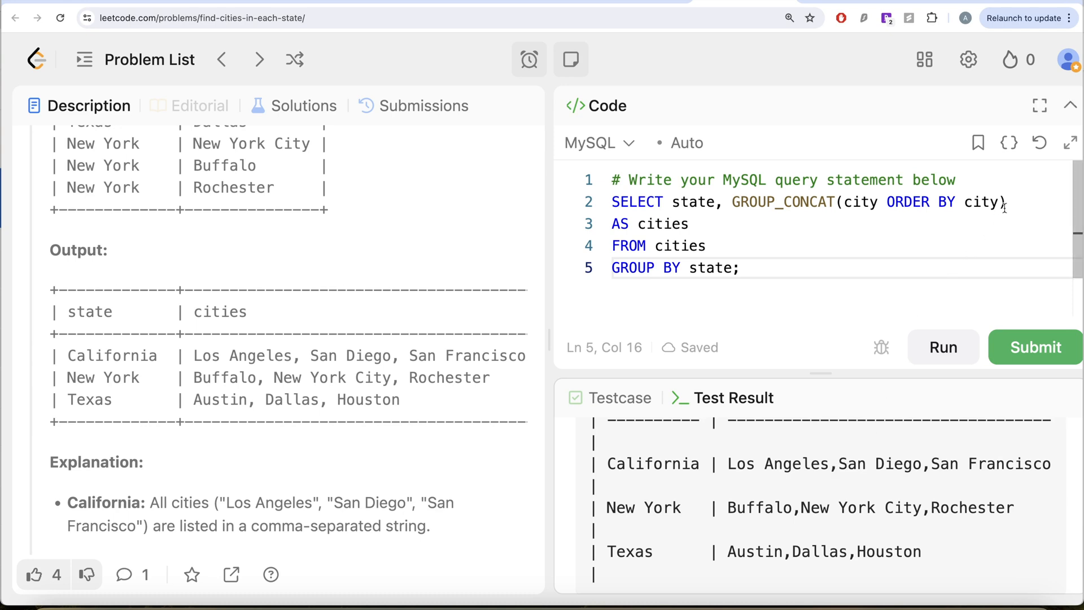
- Add a SEPARATOR '-' clause to GROUP_CONCAT on a new line after ORDER BY city
{"action": "key", "text": "Enter"}
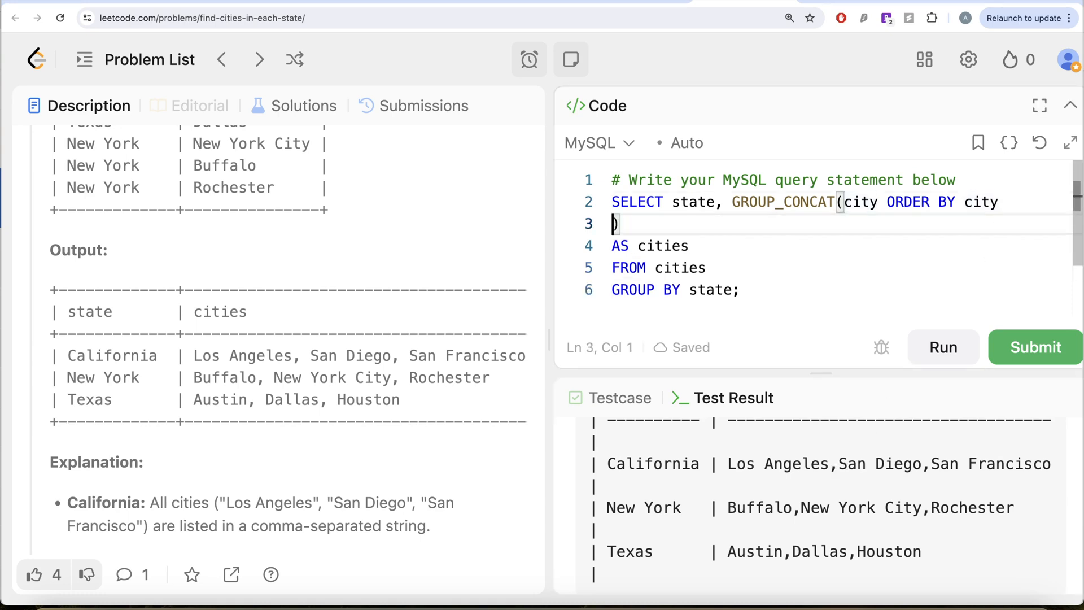
{"action": "type", "text": "SEPARA"}
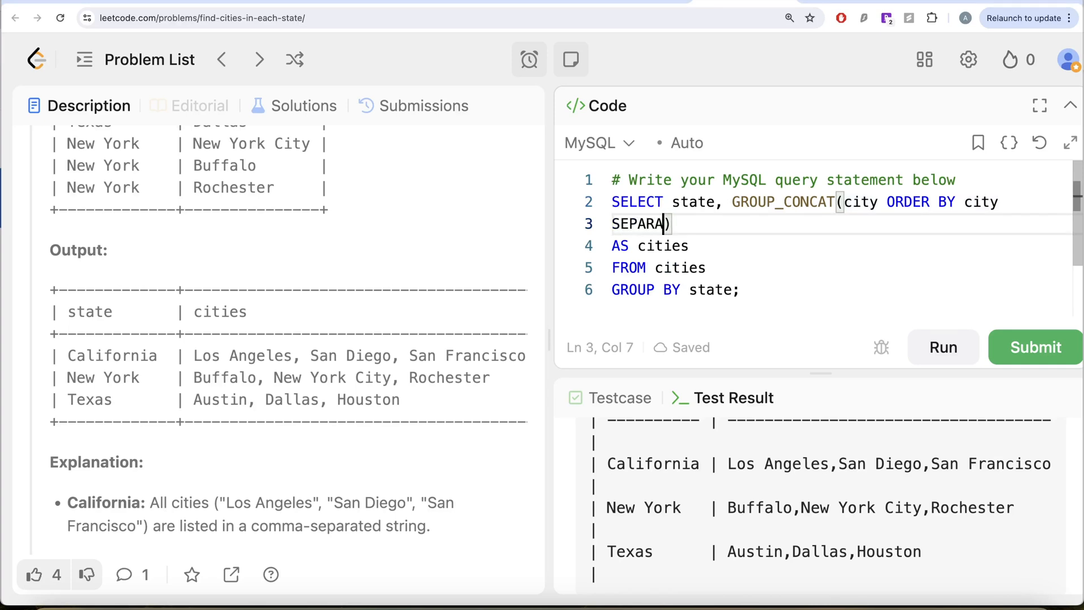
{"action": "type", "text": "TOR"}
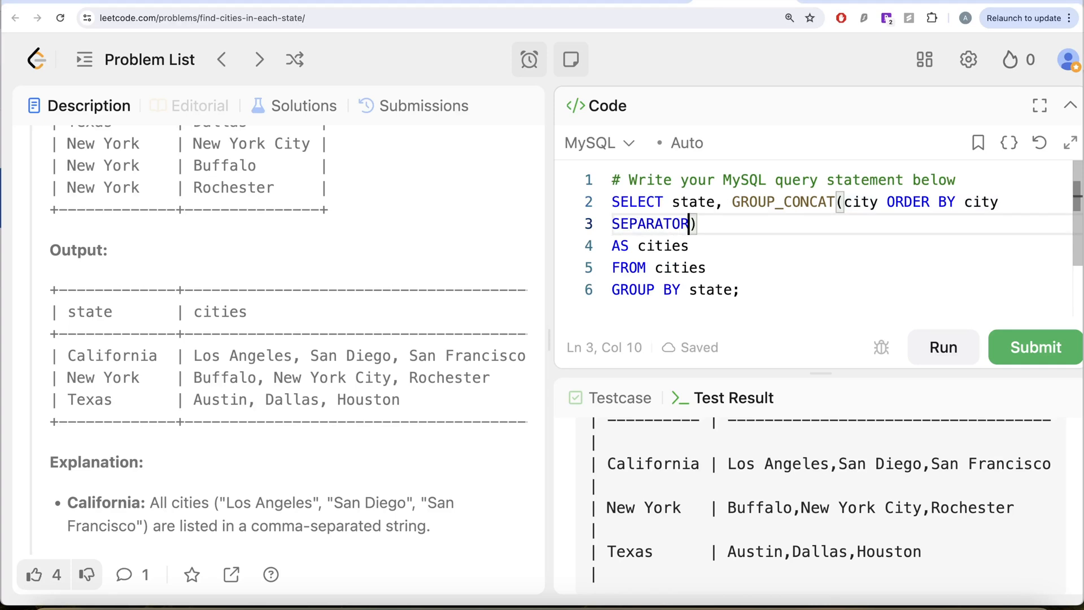
{"action": "type", "text": "','"}
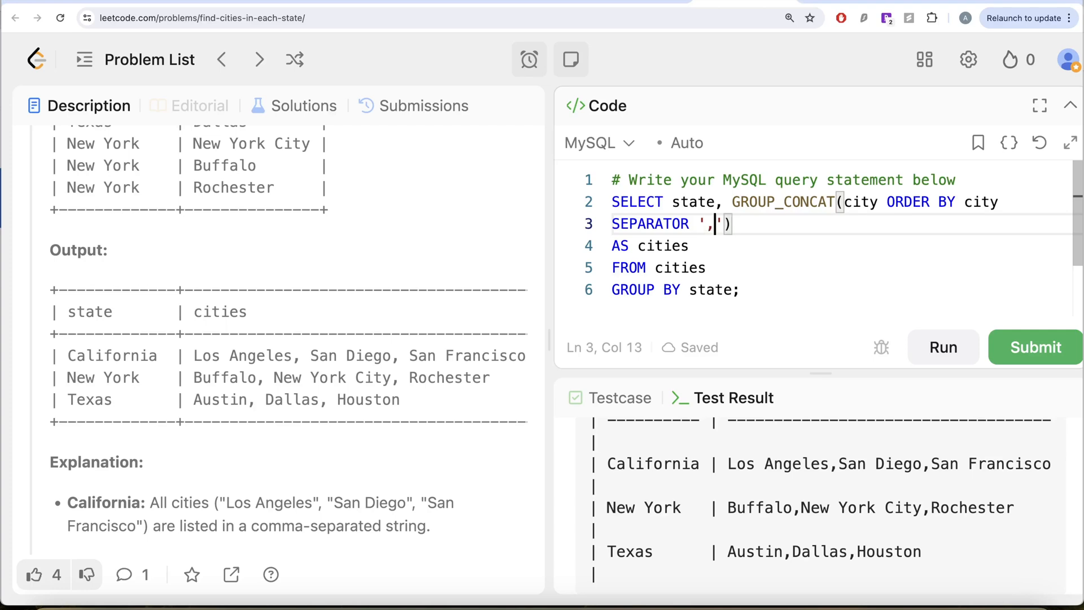
{"action": "key", "text": "Backspace"}
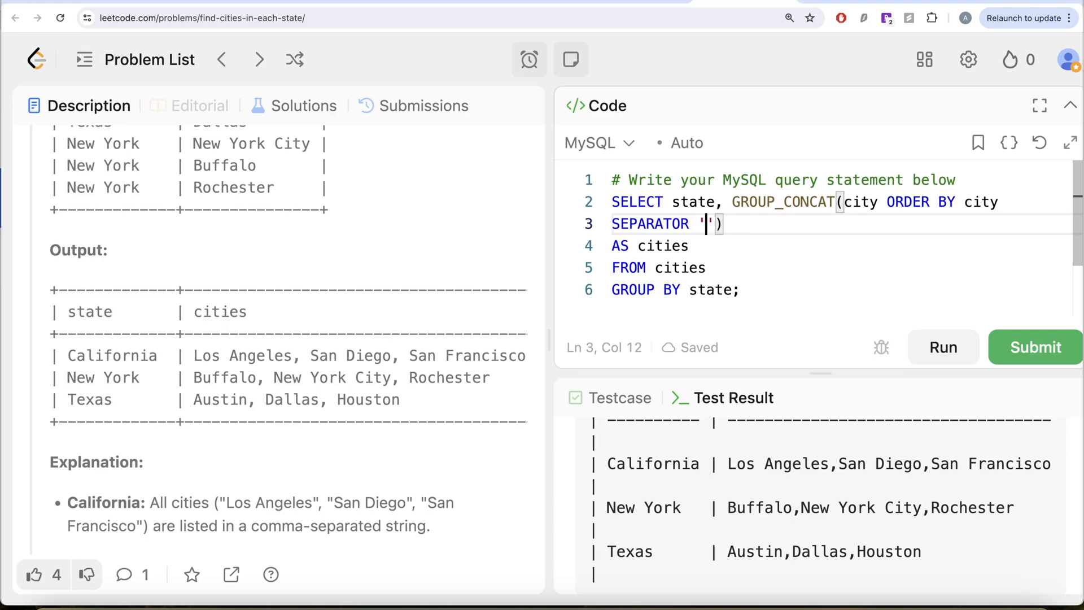
{"action": "type", "text": "-"}
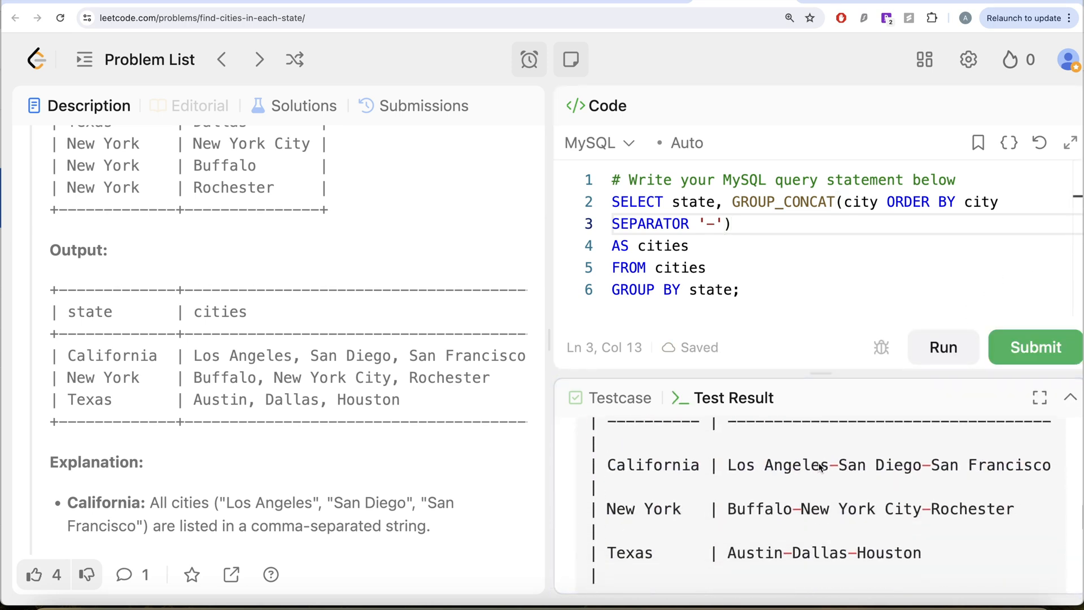
{"action": "mouse_move", "coordinate": [783, 526]}
{"action": "type", "text": ", "}
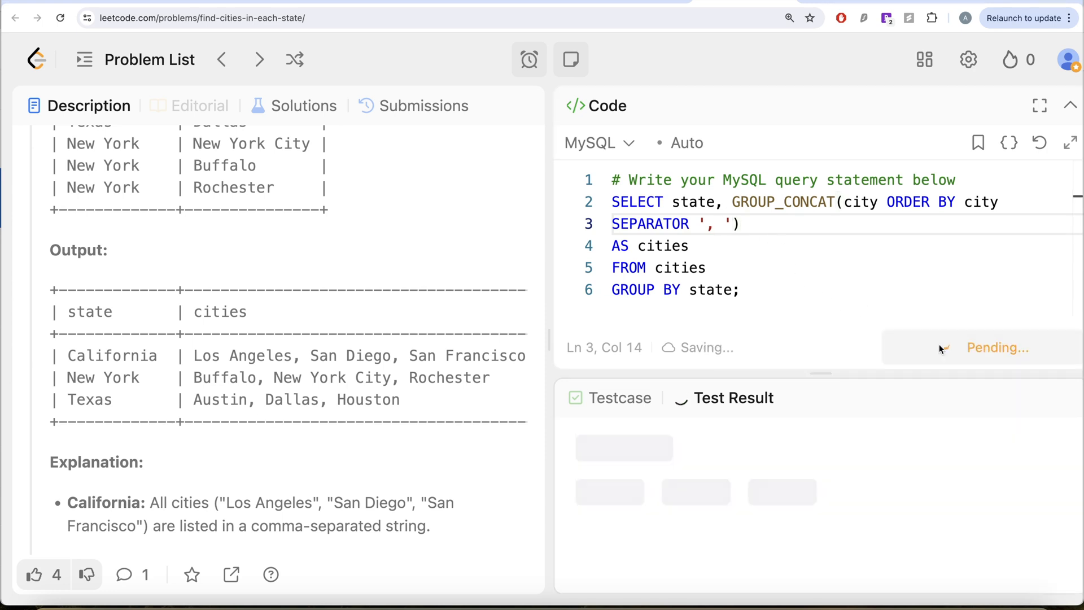
- Review the test result and scroll the description back to the ordering requirement
{"action": "left_click", "coordinate": [942, 347]}
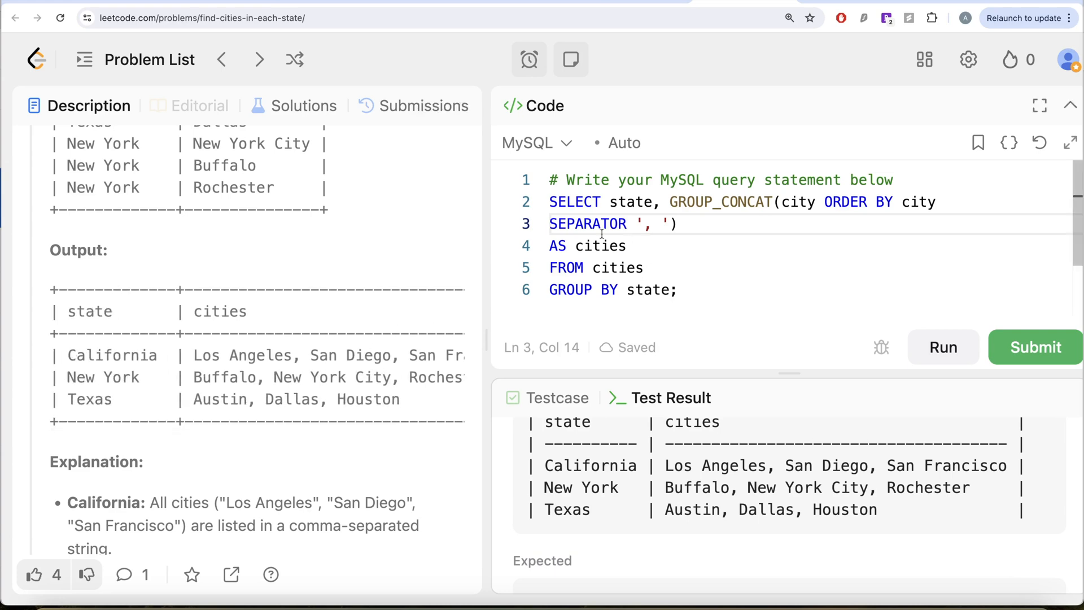
{"action": "scroll", "scroll_direction": "up", "scroll_amount": 3}
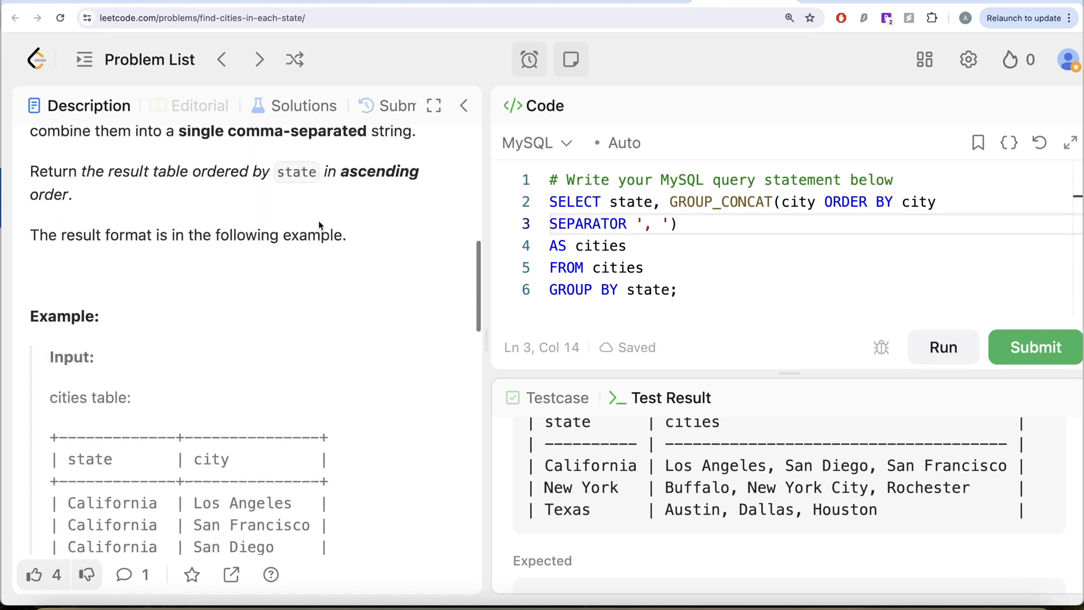
{"action": "scroll", "scroll_direction": "up", "scroll_amount": 3}
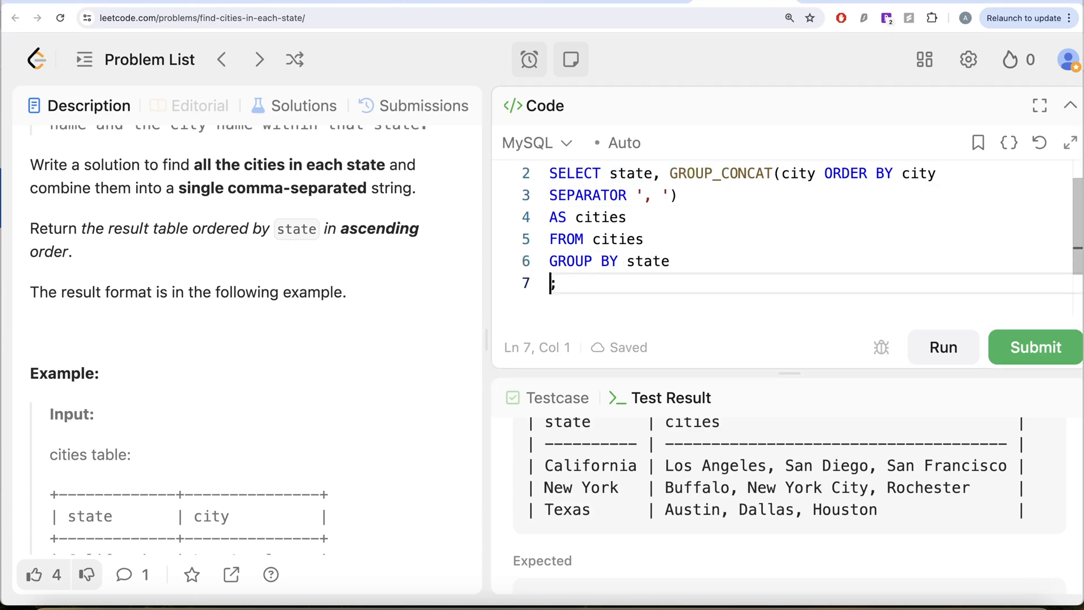
- Append ORDER BY state just before the final semicolon
{"action": "type", "text": "ORDER BY"}
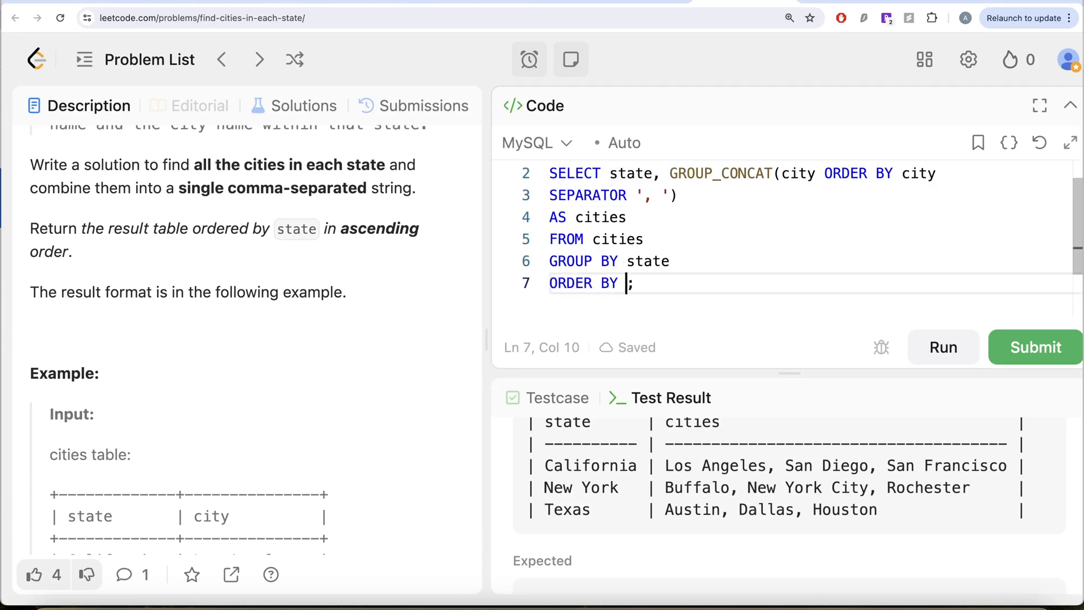
{"action": "type", "text": "state"}
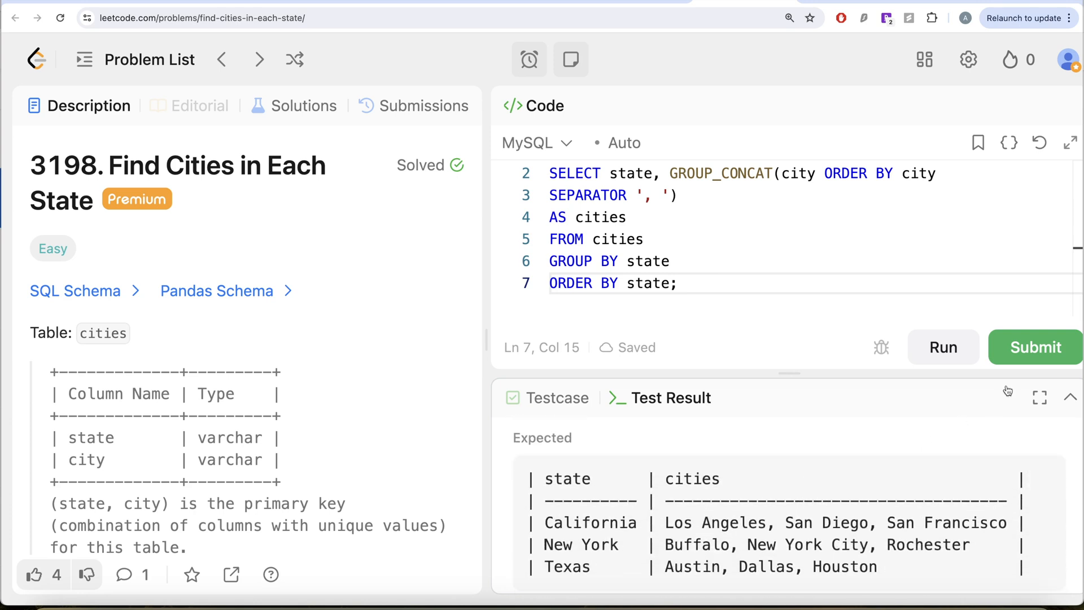
- Submit the query, then go back to the Description and scroll through the example
{"action": "left_click", "coordinate": [1034, 347]}
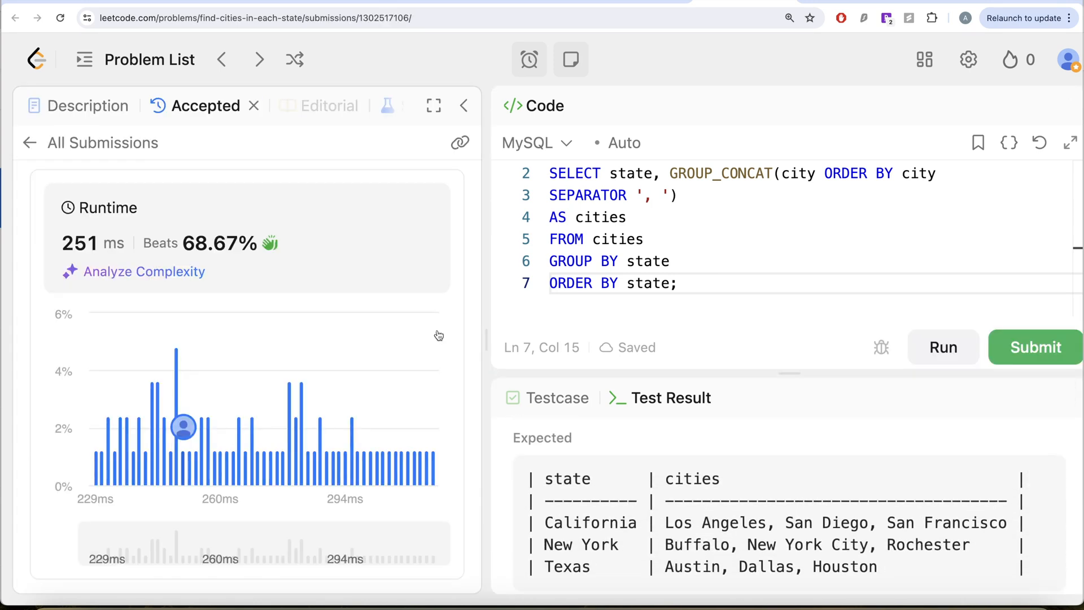
{"action": "mouse_move", "coordinate": [118, 128]}
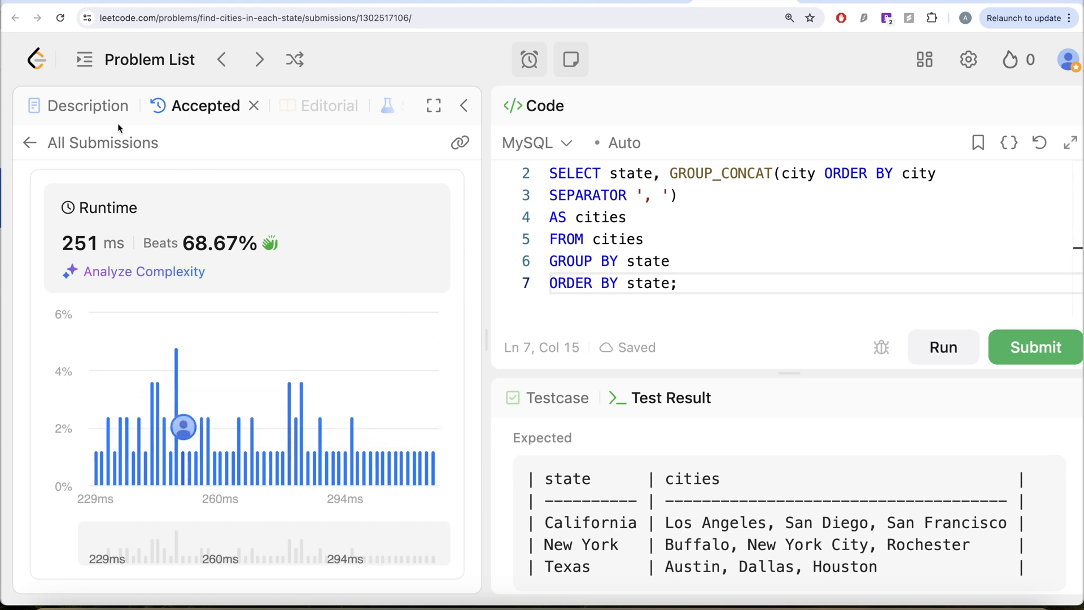
{"action": "left_click", "coordinate": [89, 105]}
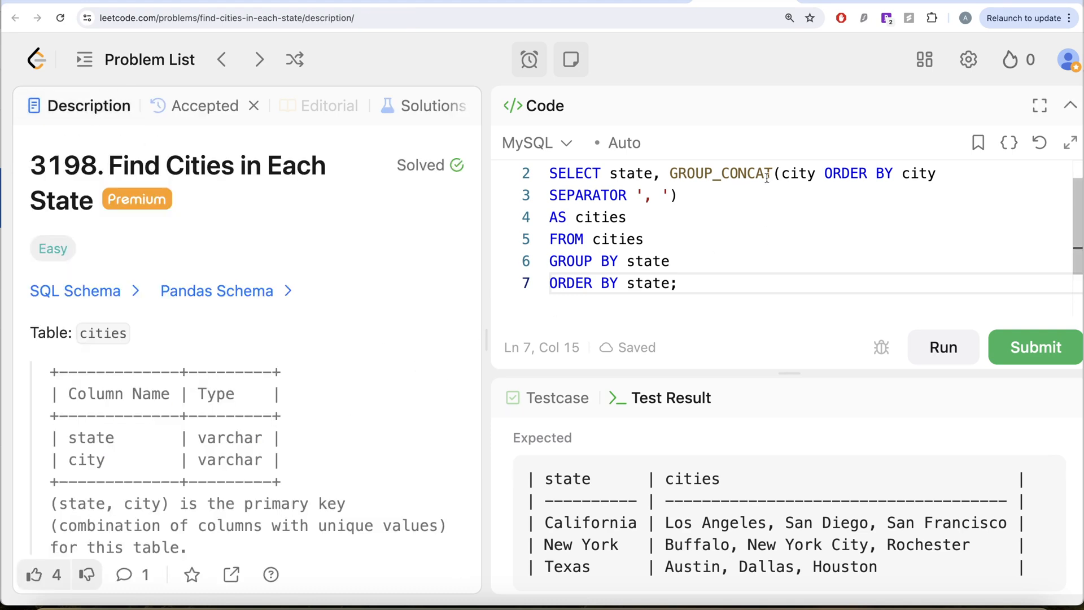
{"action": "mouse_move", "coordinate": [693, 226]}
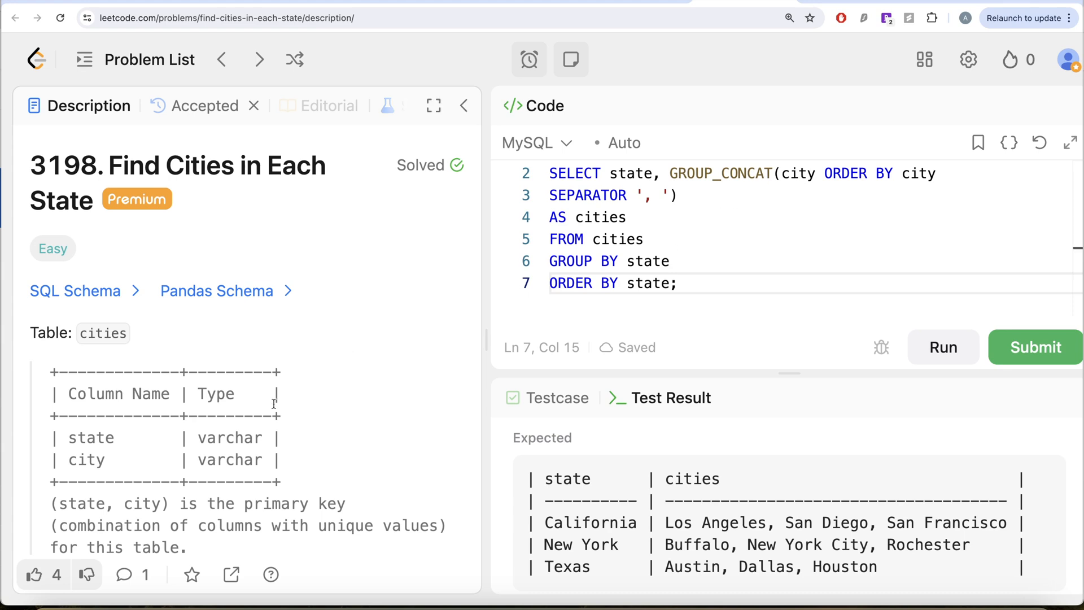
{"action": "scroll", "scroll_direction": "down", "scroll_amount": 3}
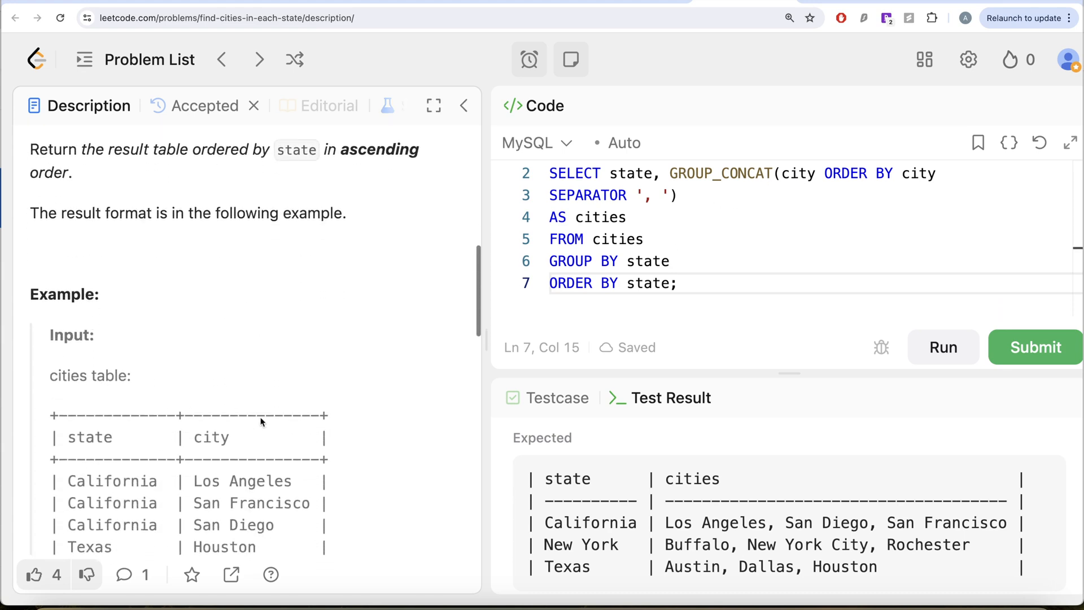
{"action": "scroll", "scroll_direction": "down", "scroll_amount": 3}
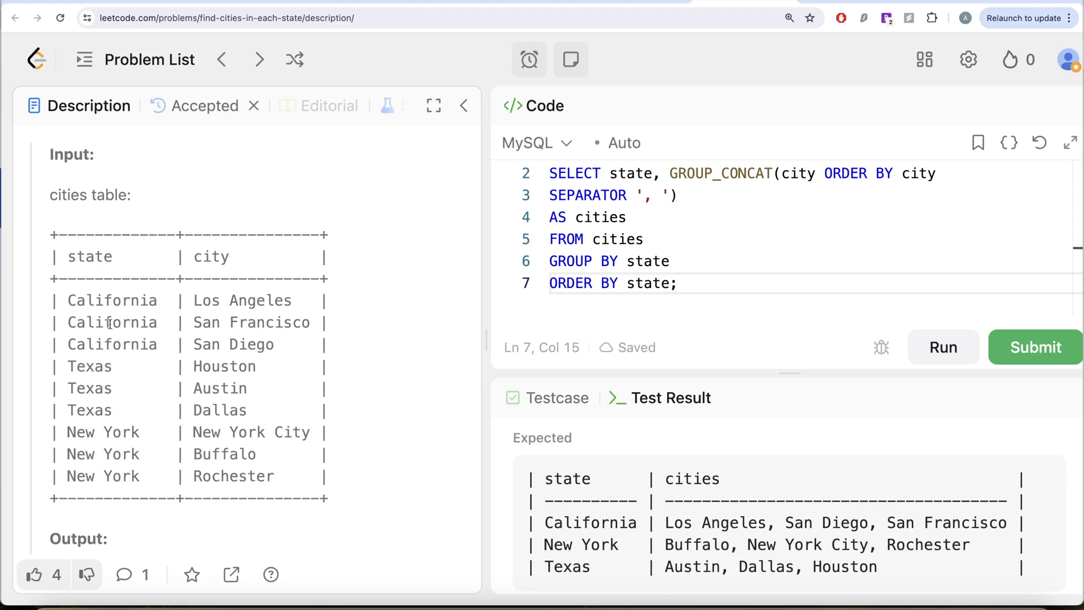
{"action": "mouse_move", "coordinate": [226, 302]}
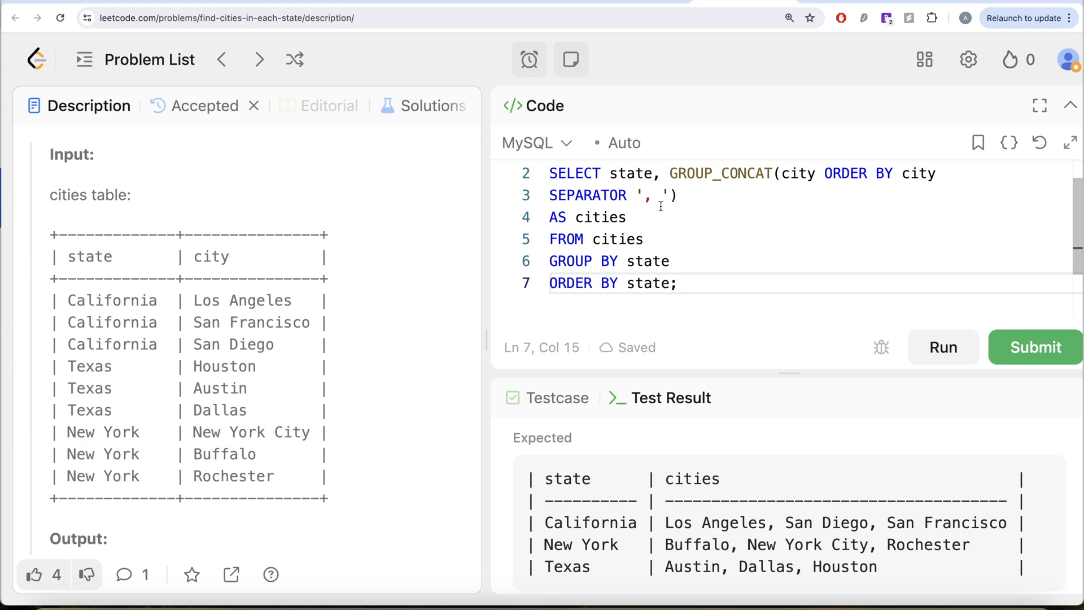
{"action": "mouse_move", "coordinate": [557, 293]}
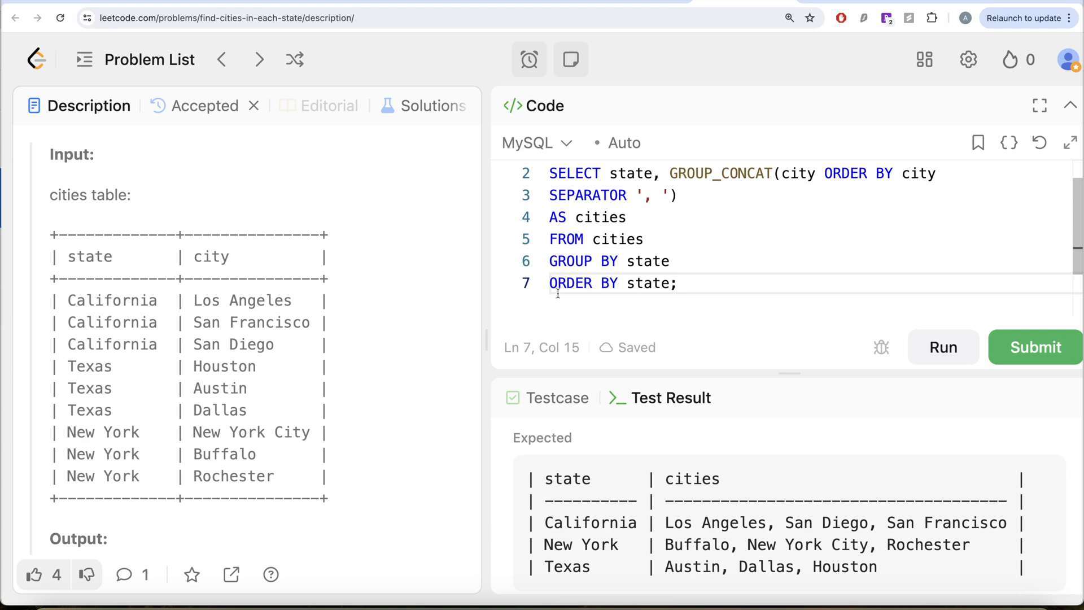
{"action": "mouse_move", "coordinate": [684, 282]}
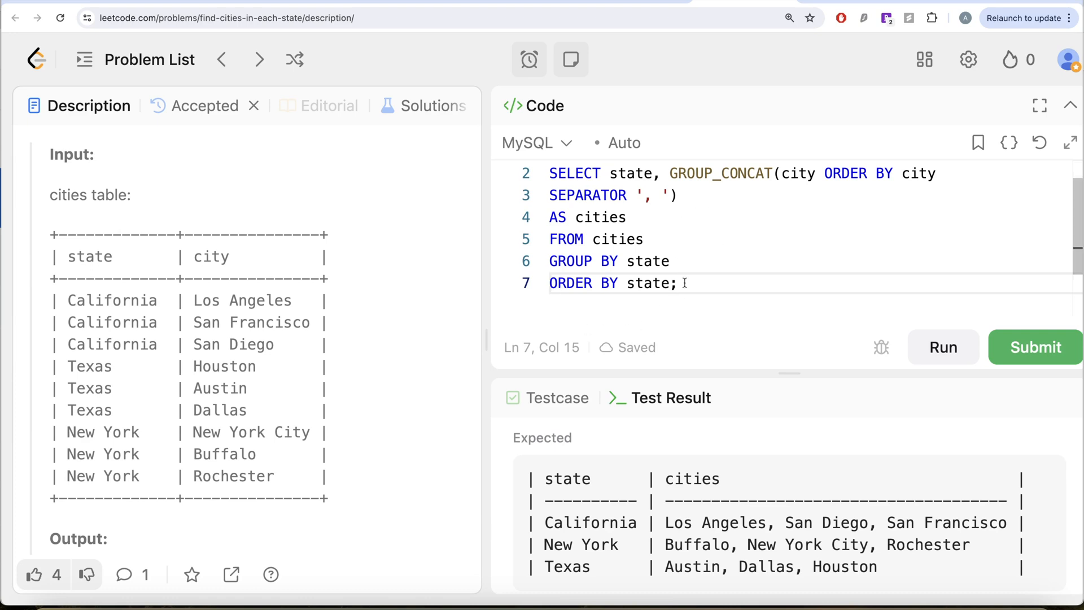